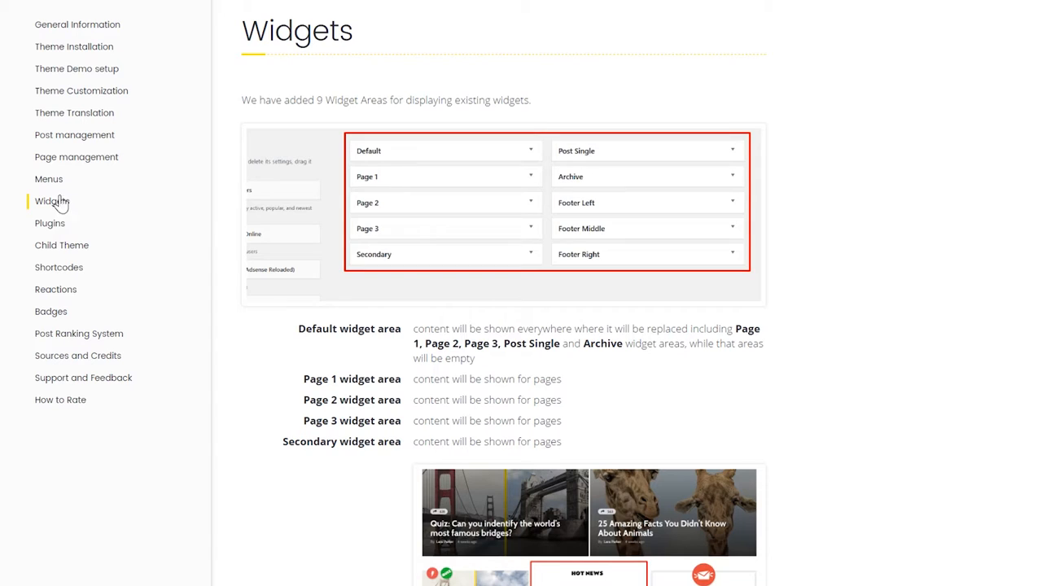
{"action": "mouse_move", "coordinate": [460, 201]}
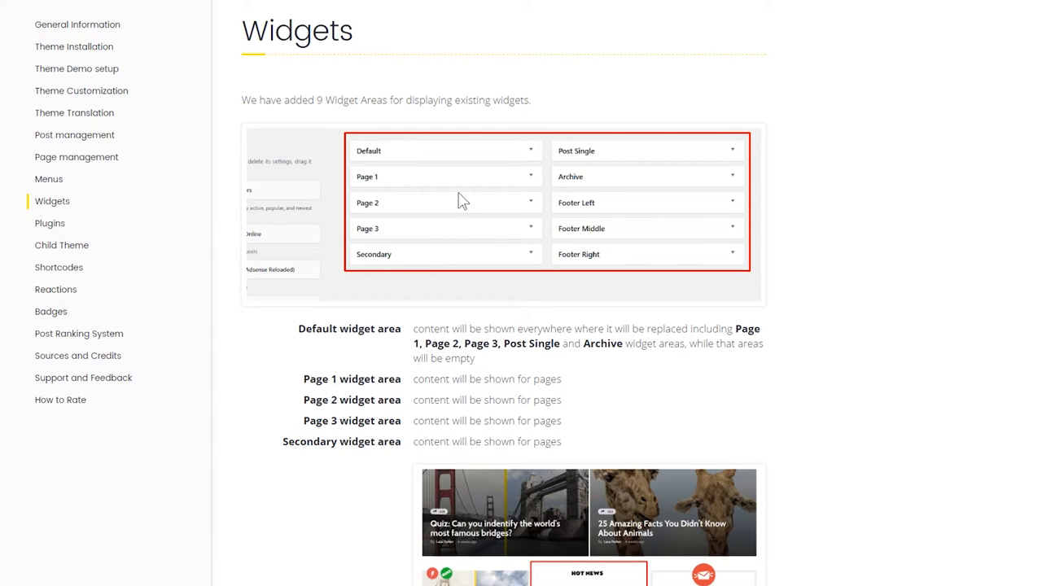
{"action": "mouse_move", "coordinate": [447, 213]}
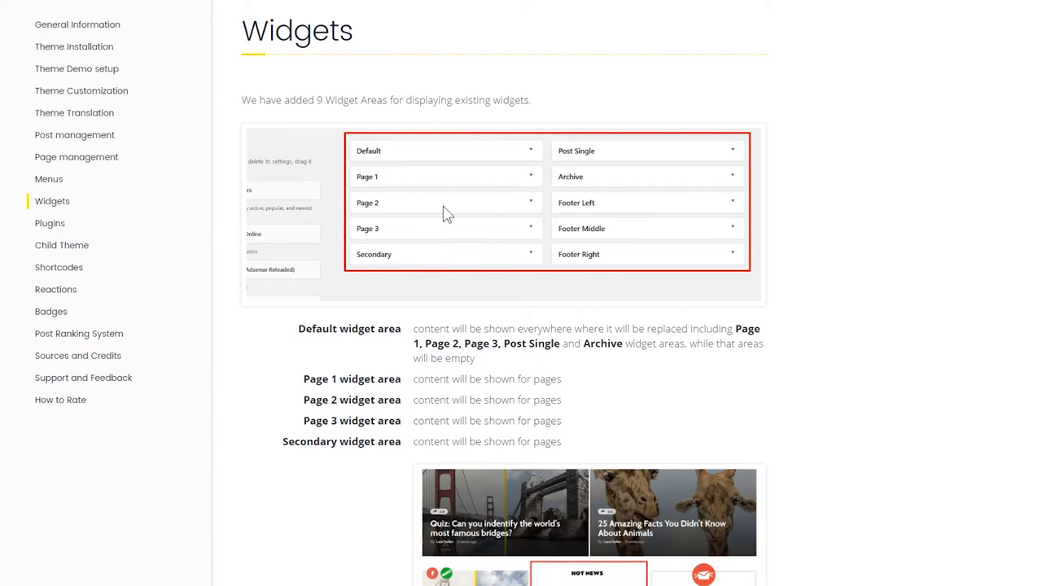
{"action": "mouse_move", "coordinate": [429, 198]}
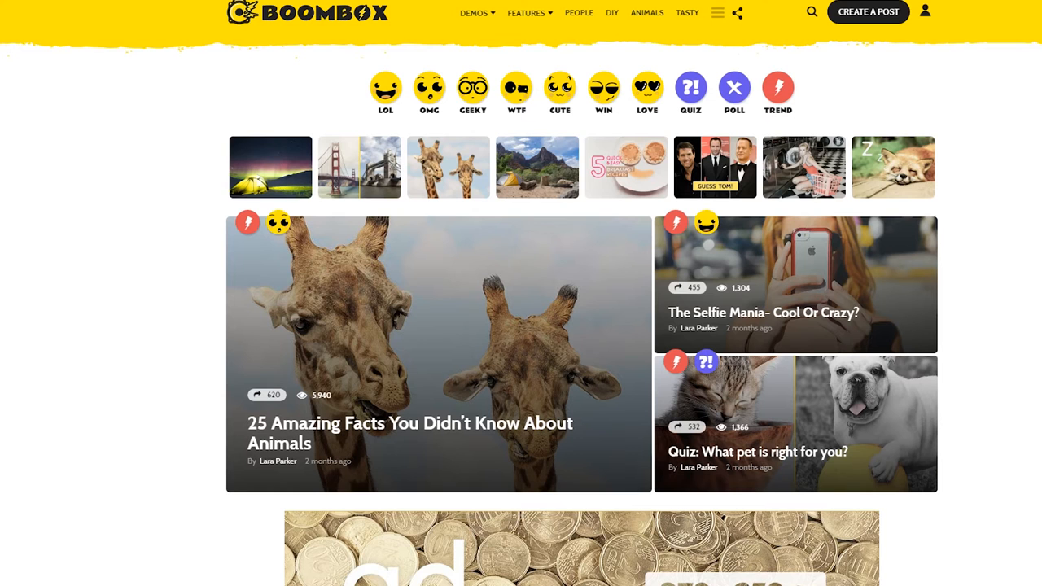
Step: Reach the Widgets screen from Appearance after scrolling the admin menu
{"action": "scroll", "scroll_direction": "down", "scroll_amount": 3}
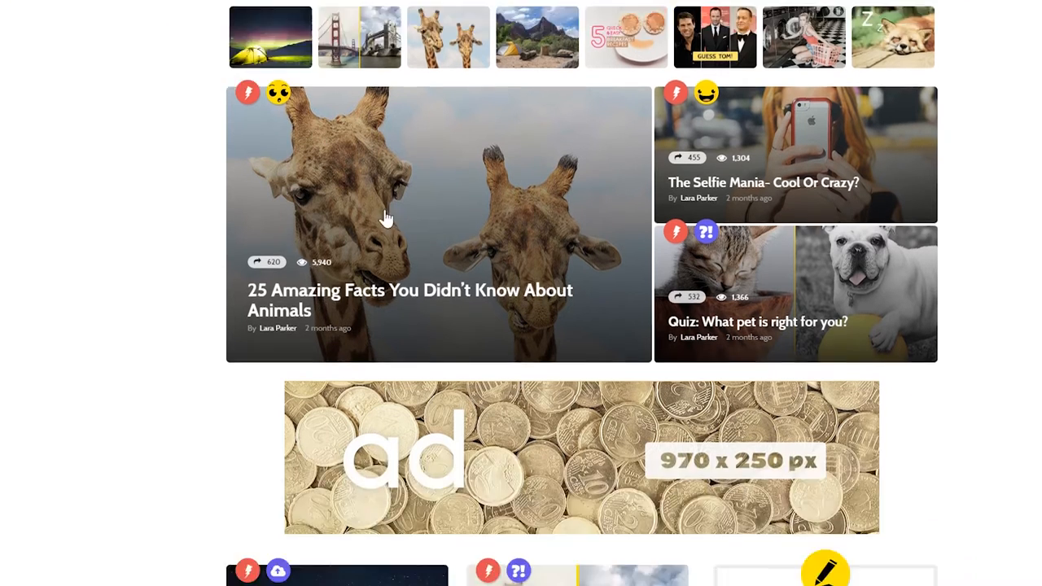
{"action": "scroll", "scroll_direction": "down", "scroll_amount": 3}
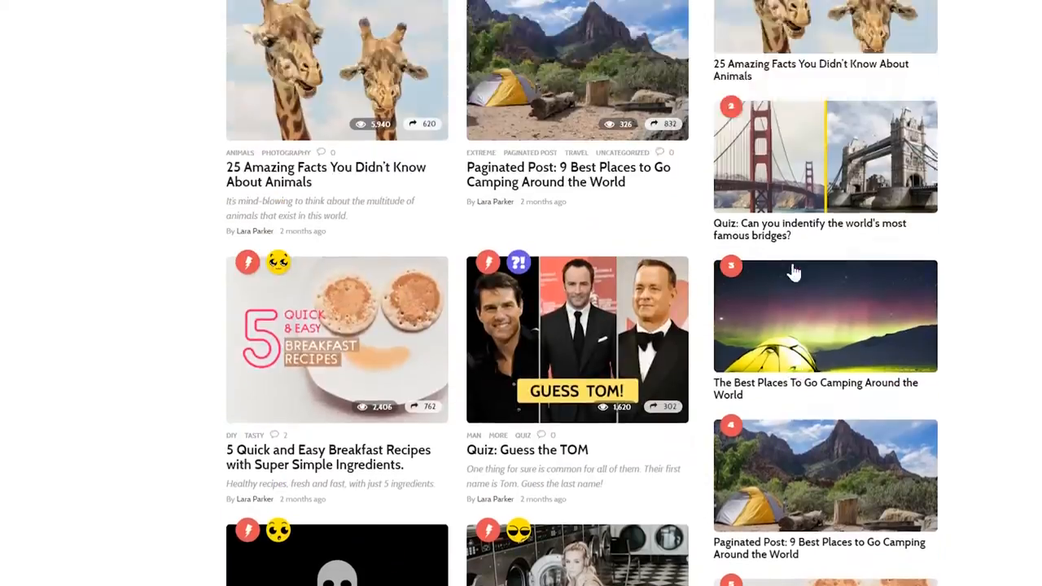
{"action": "scroll", "scroll_direction": "up", "scroll_amount": 3}
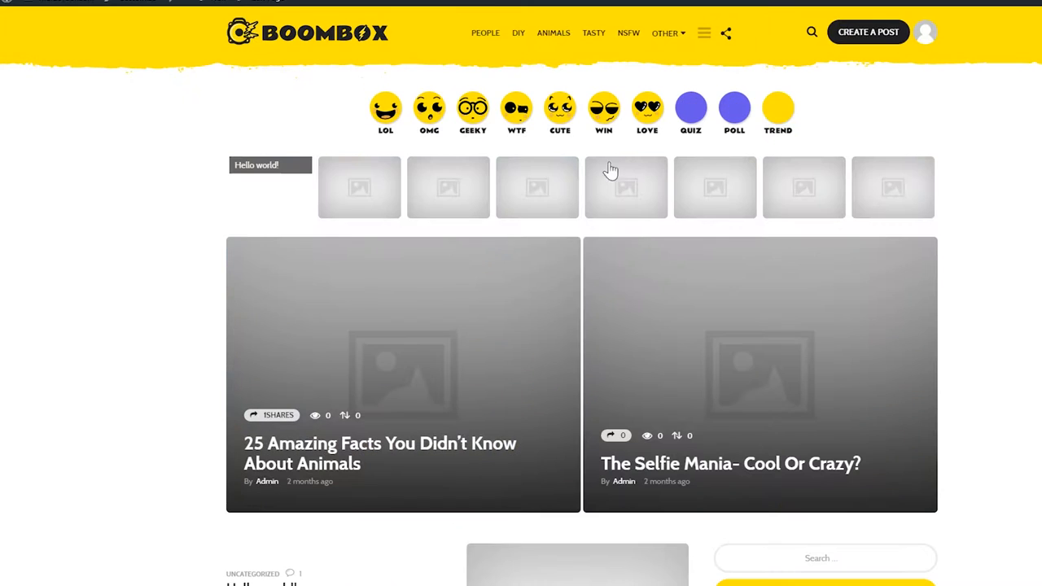
{"action": "scroll", "scroll_direction": "down", "scroll_amount": 3}
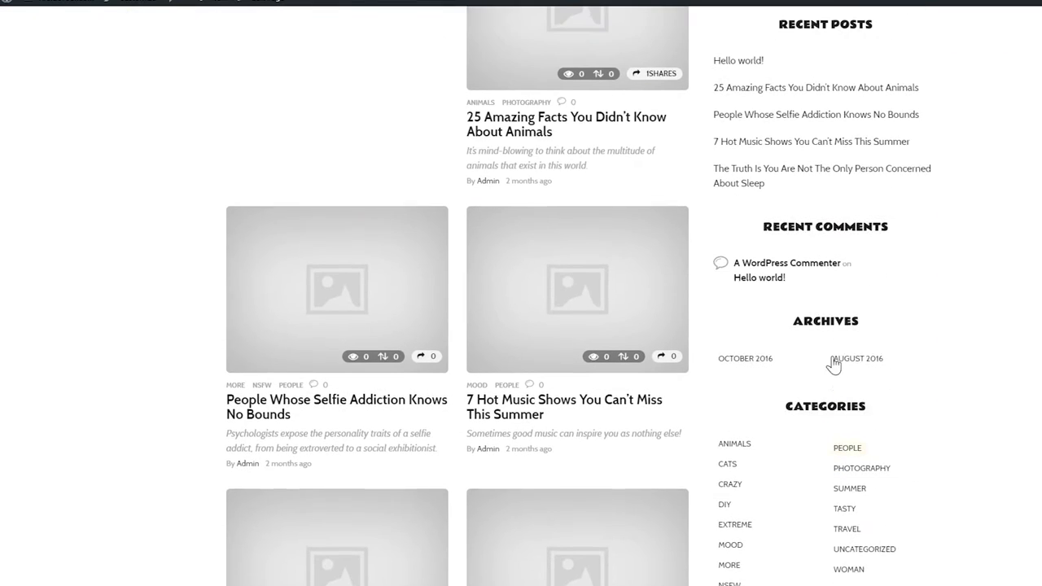
{"action": "scroll", "scroll_direction": "up", "scroll_amount": 3}
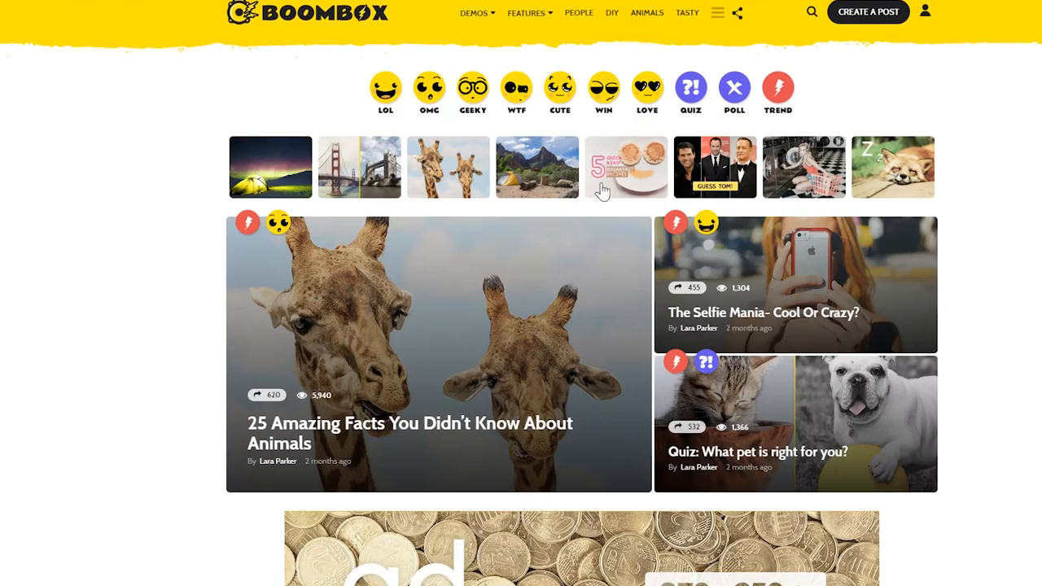
{"action": "scroll", "scroll_direction": "down", "scroll_amount": 3}
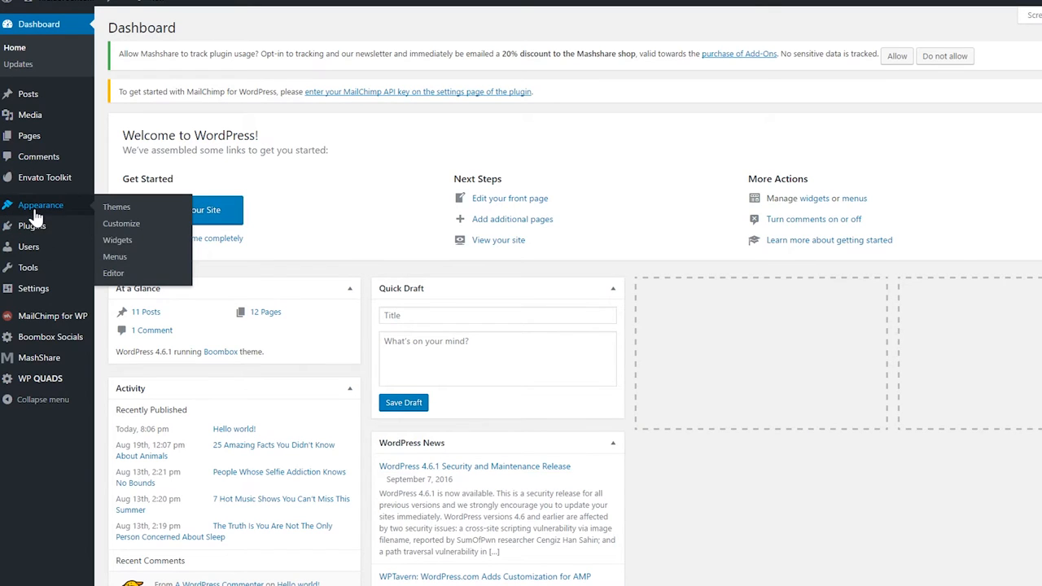
{"action": "mouse_move", "coordinate": [120, 259]}
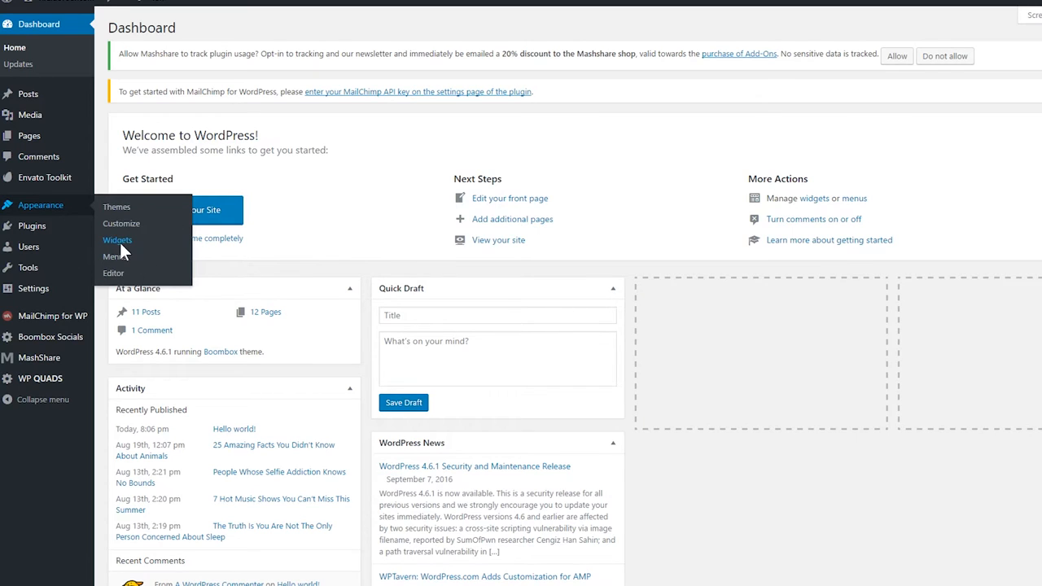
{"action": "left_click", "coordinate": [118, 239]}
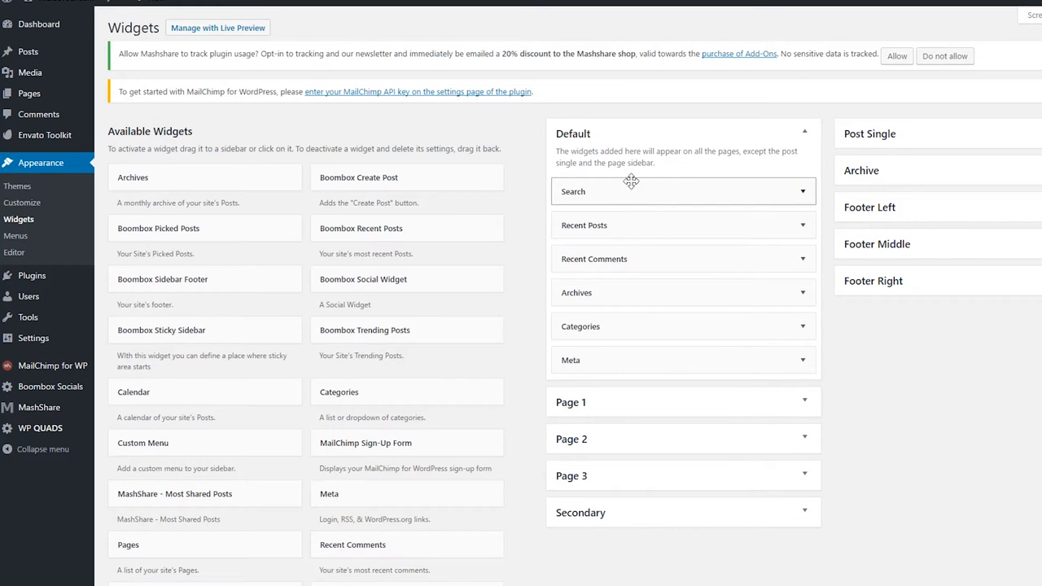
{"action": "mouse_move", "coordinate": [618, 234]}
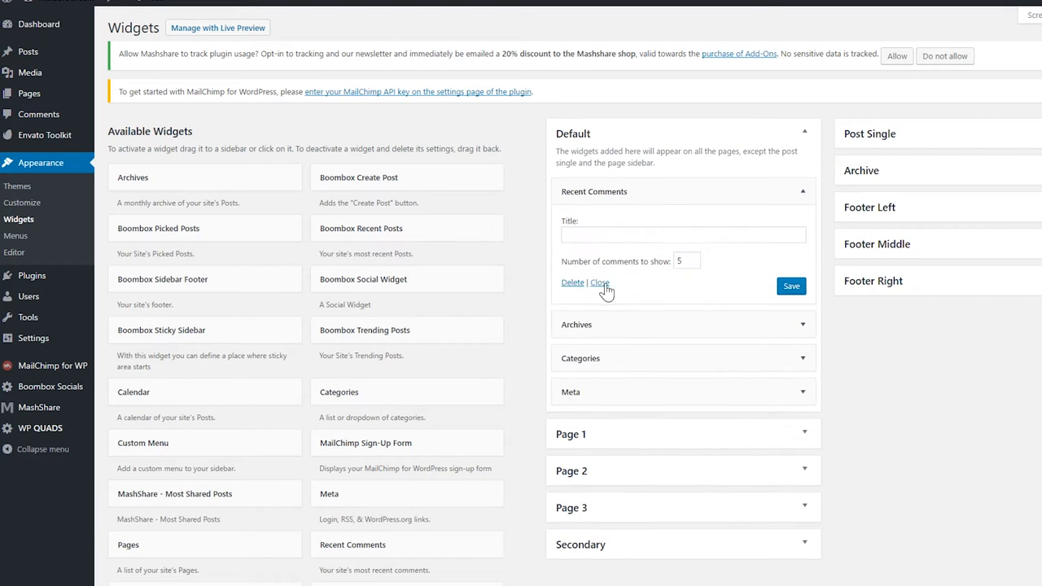
Step: Delete the stock widgets, including Meta, leaving the Default sidebar empty
{"action": "left_click", "coordinate": [683, 324]}
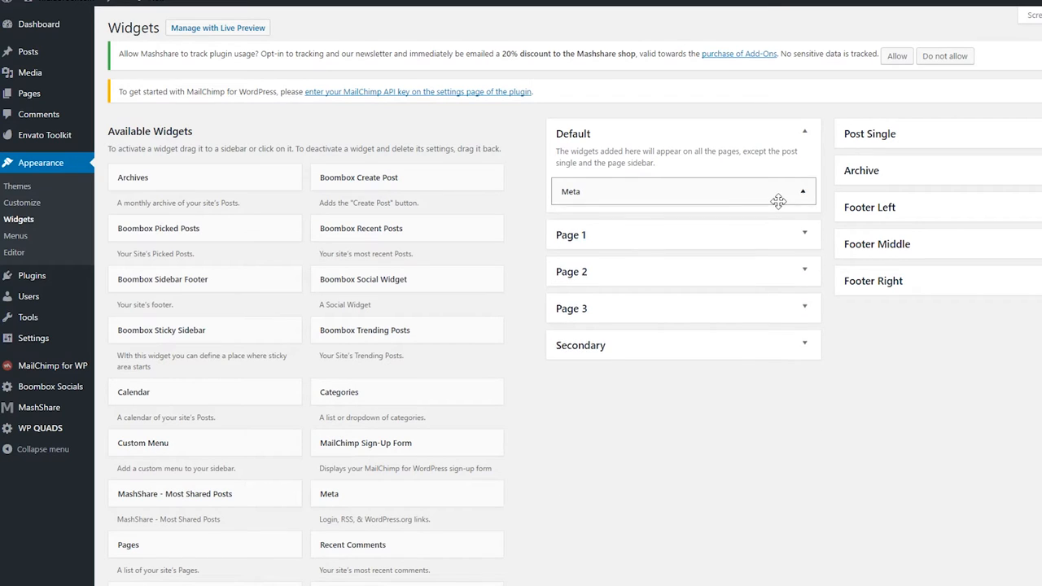
{"action": "left_click", "coordinate": [803, 191]}
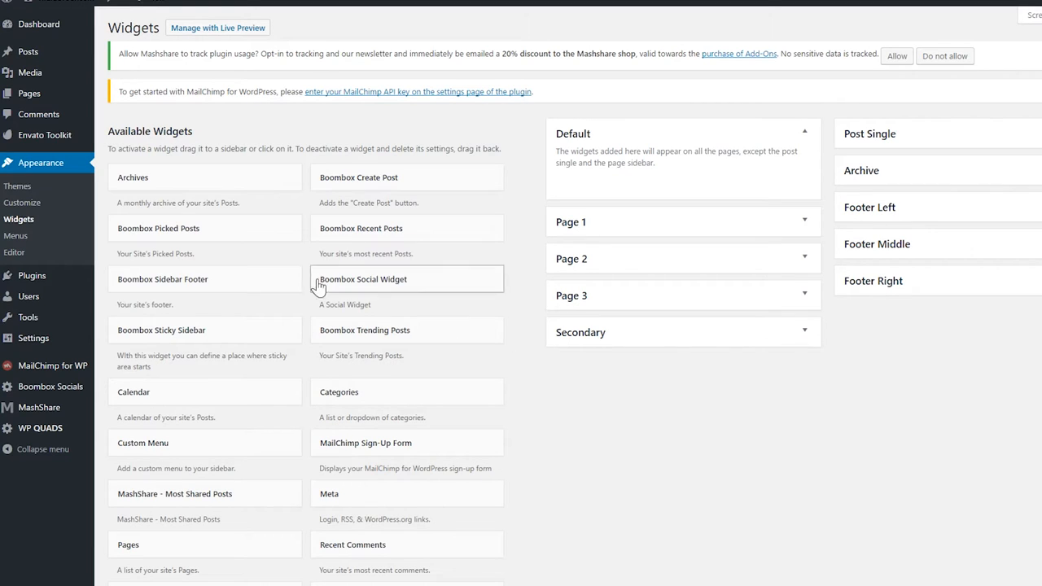
{"action": "mouse_move", "coordinate": [299, 344]}
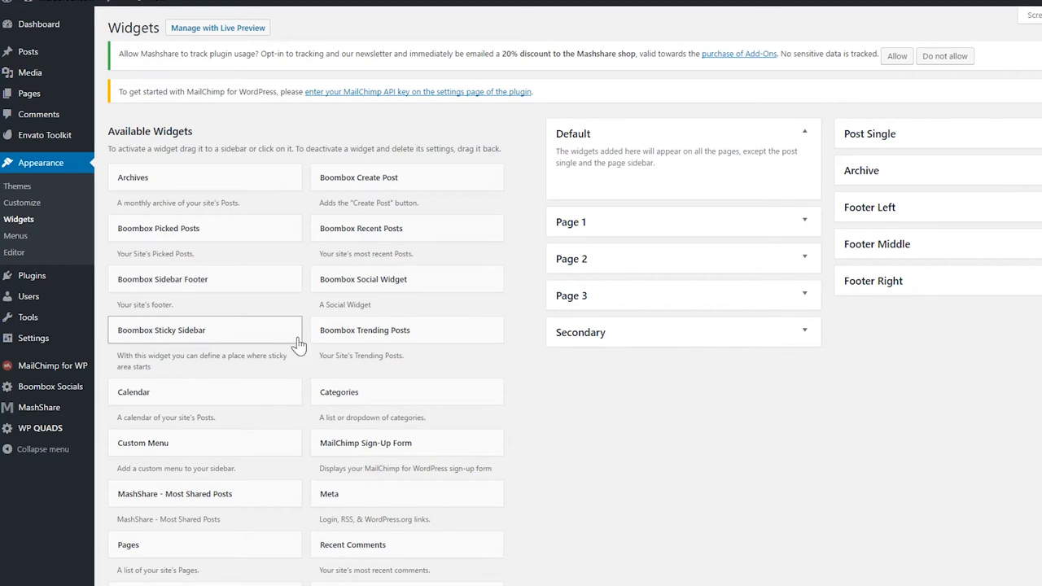
{"action": "mouse_move", "coordinate": [349, 198]}
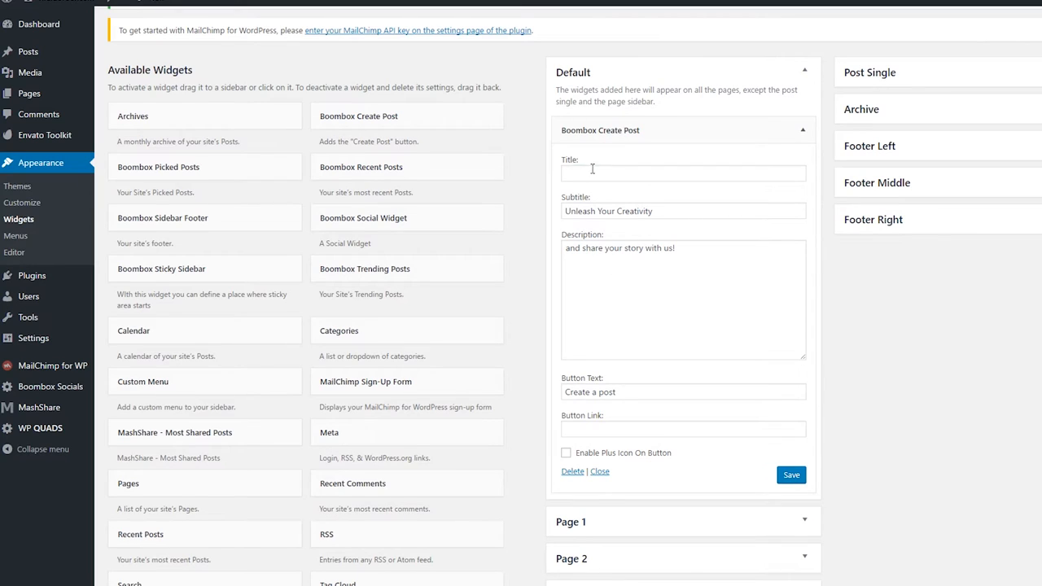
Step: Title the Create Post widget 'This is a Test', enable the plus icon, save and collapse it
{"action": "type", "text": "This is"}
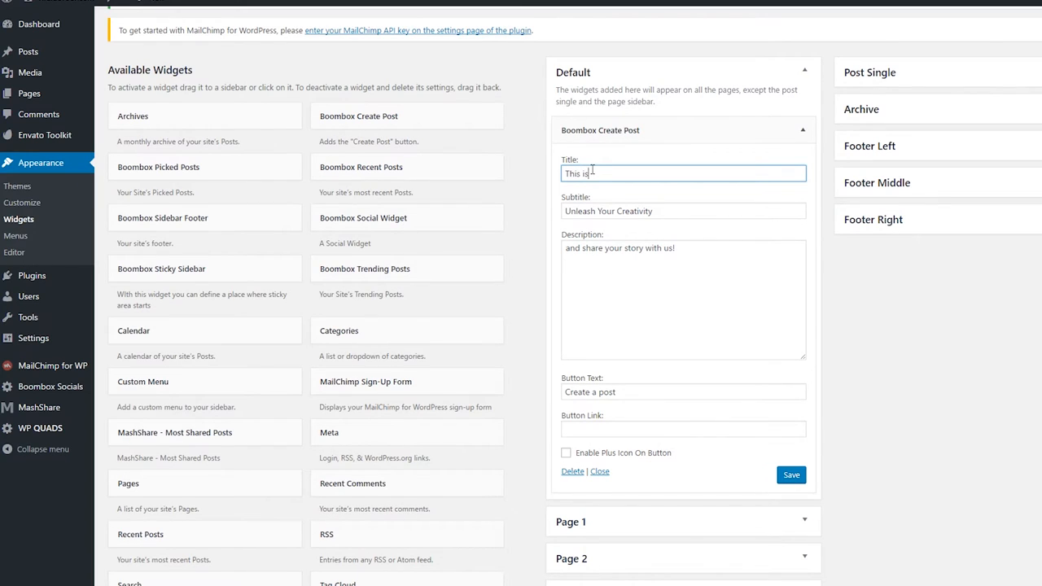
{"action": "type", "text": "a Test"}
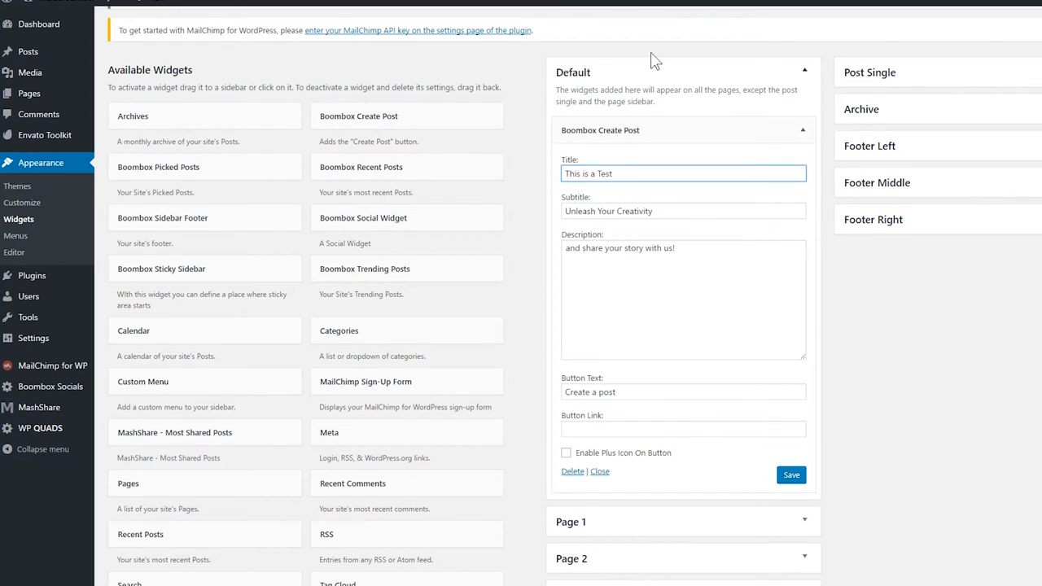
{"action": "scroll", "scroll_direction": "down", "scroll_amount": 3}
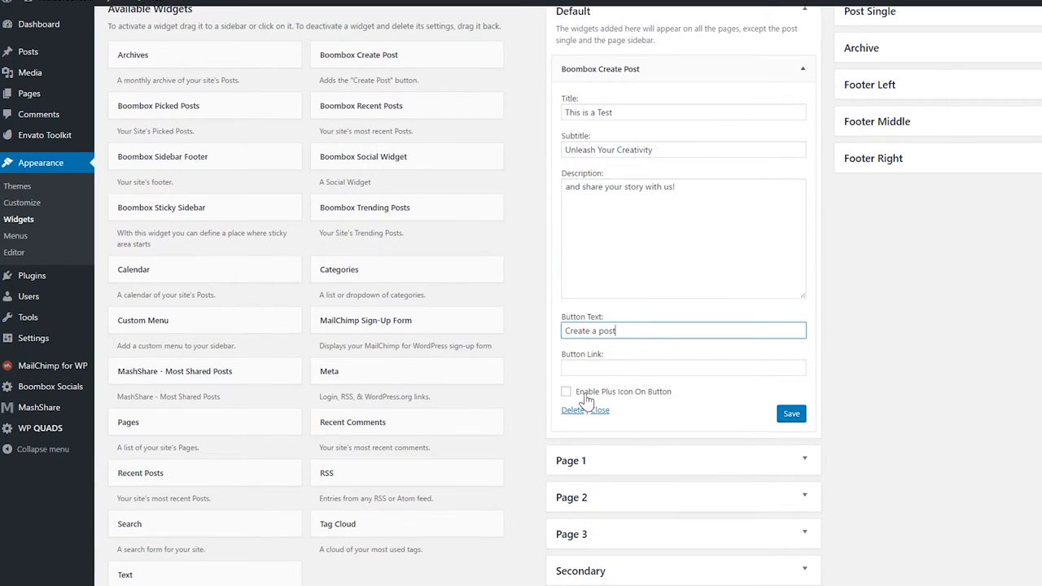
{"action": "left_click", "coordinate": [566, 391]}
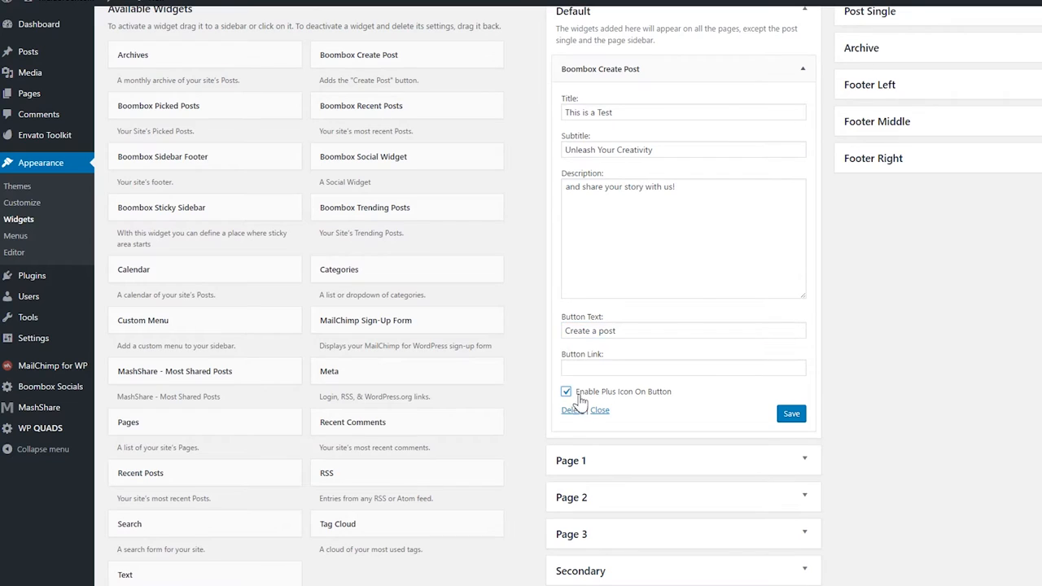
{"action": "left_click", "coordinate": [790, 414]}
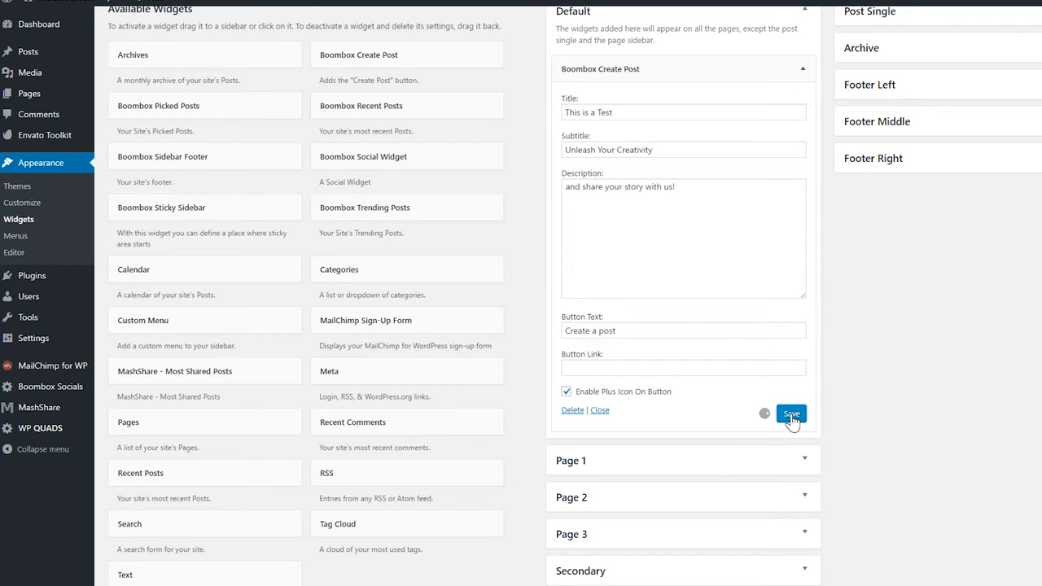
{"action": "left_click", "coordinate": [790, 415]}
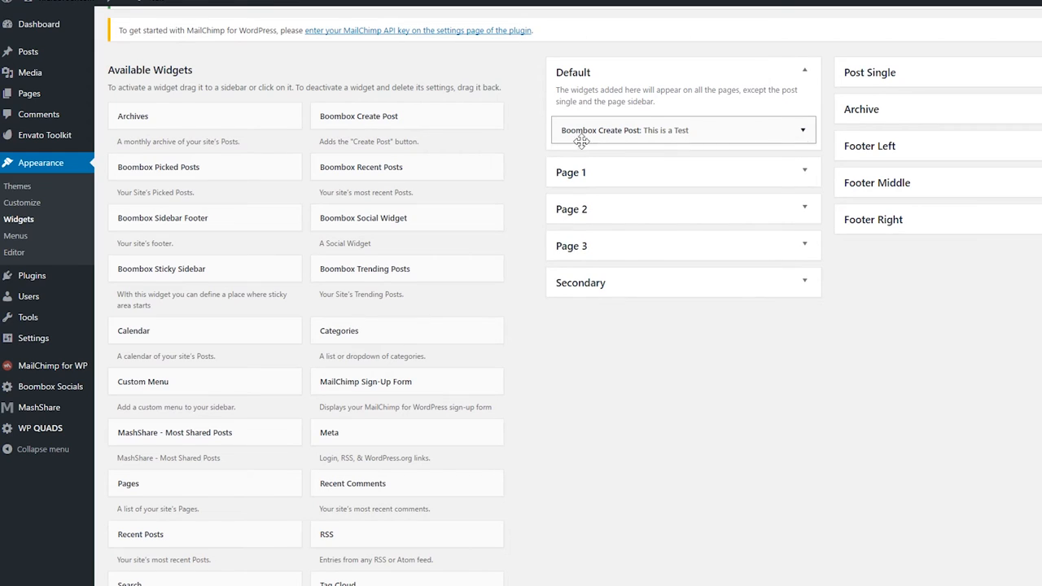
{"action": "mouse_move", "coordinate": [432, 225]}
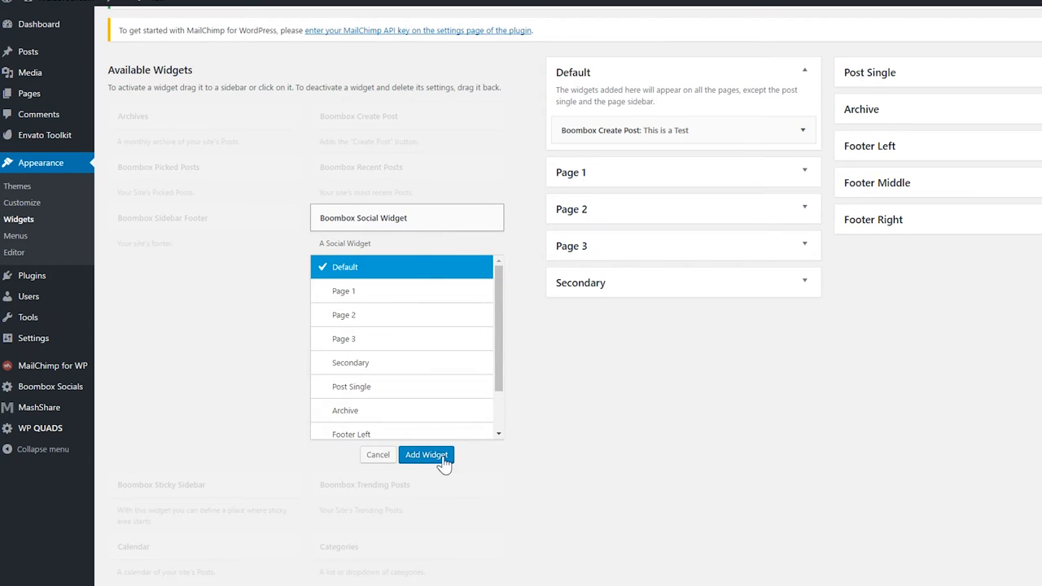
{"action": "mouse_move", "coordinate": [390, 365]}
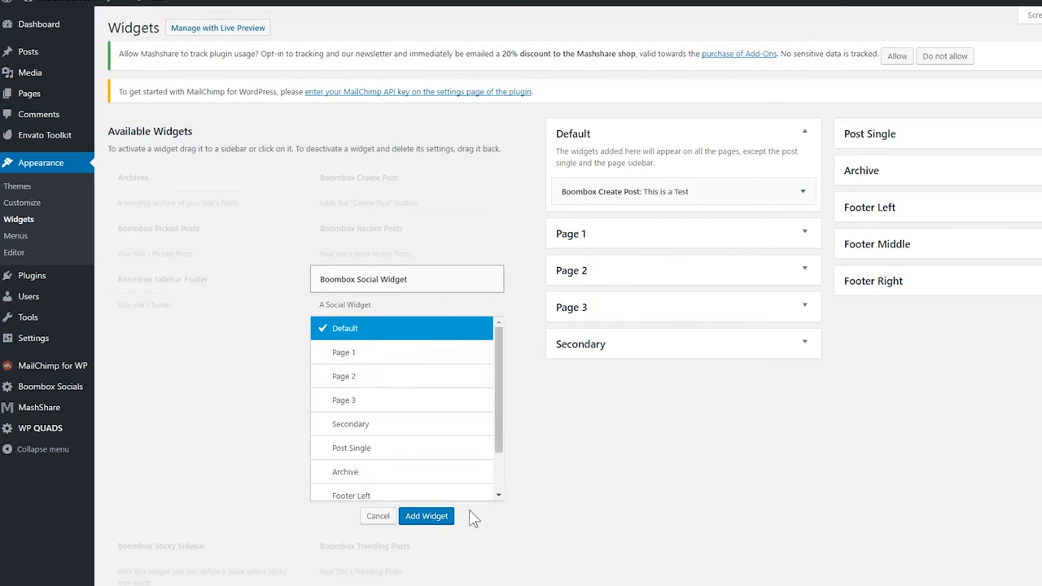
Step: Add the Boombox Social Widget to Default and save it with the 'Connect With Us' title
{"action": "left_click", "coordinate": [426, 515]}
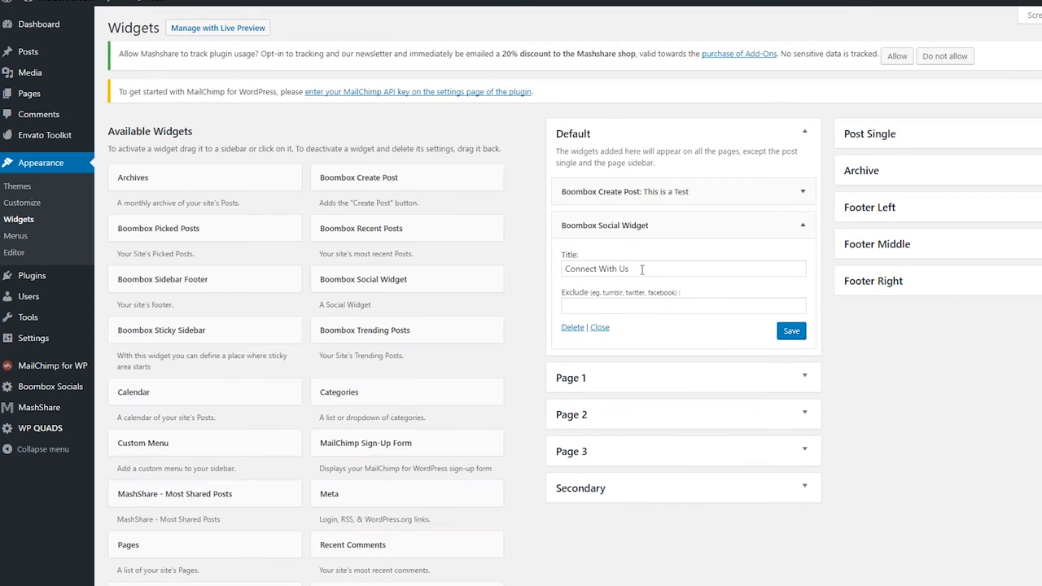
{"action": "mouse_move", "coordinate": [625, 285]}
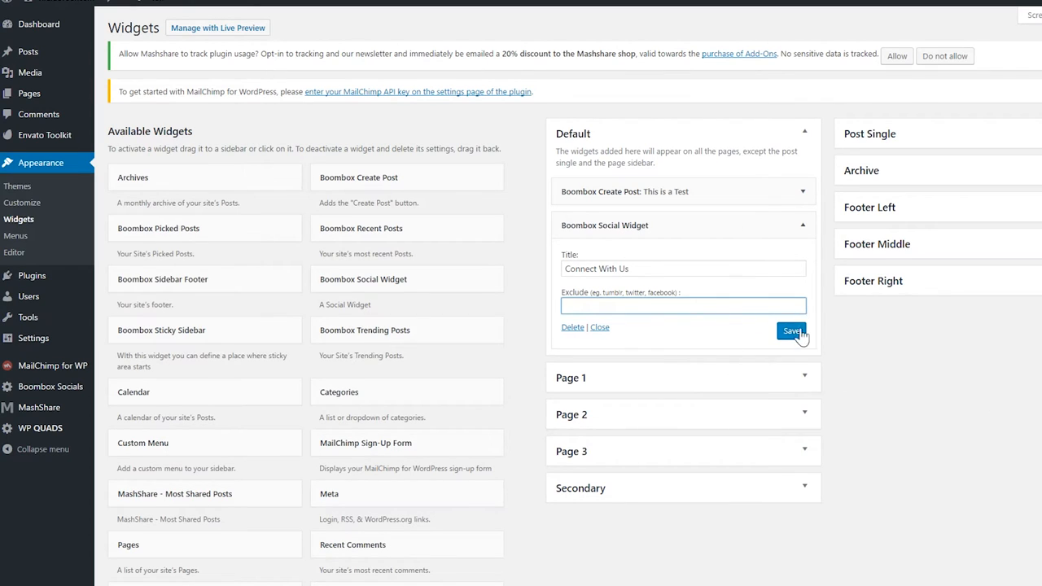
{"action": "left_click", "coordinate": [791, 331]}
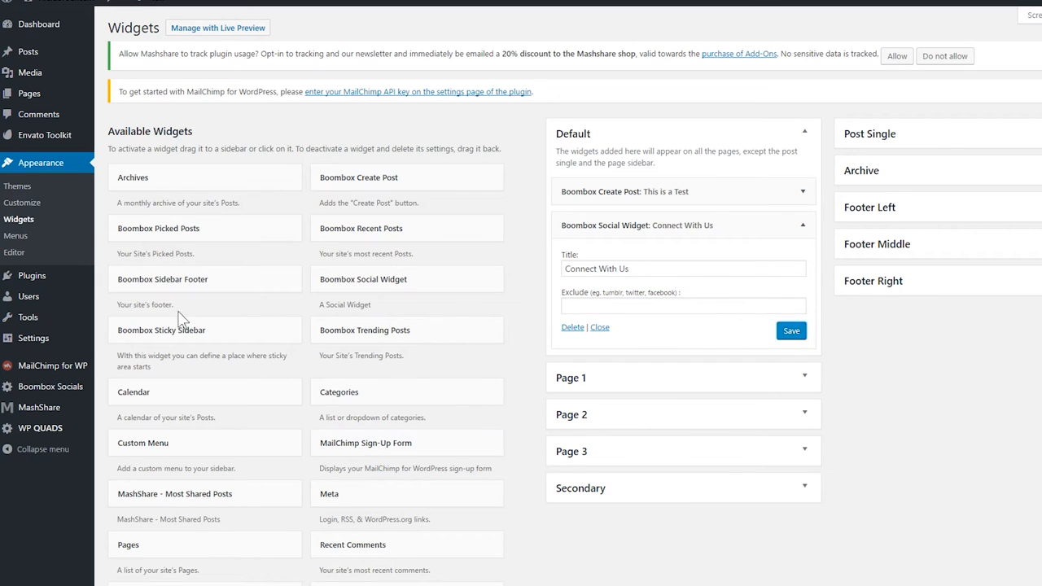
{"action": "mouse_move", "coordinate": [50, 387]}
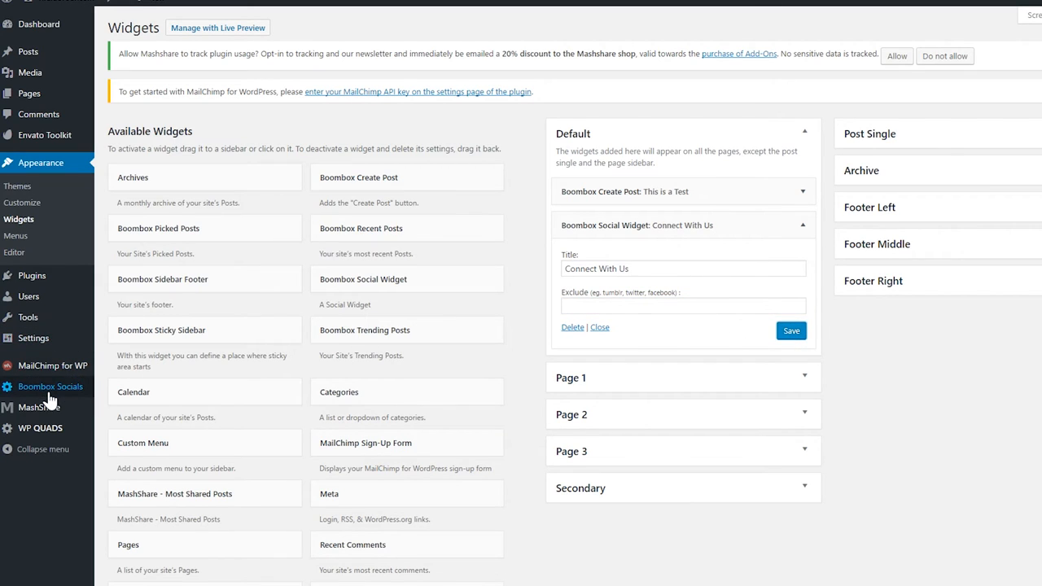
Step: On Boombox Socials, enter # as the link for Facebook, Google+, Instagram and the other networks
{"action": "left_click", "coordinate": [51, 386]}
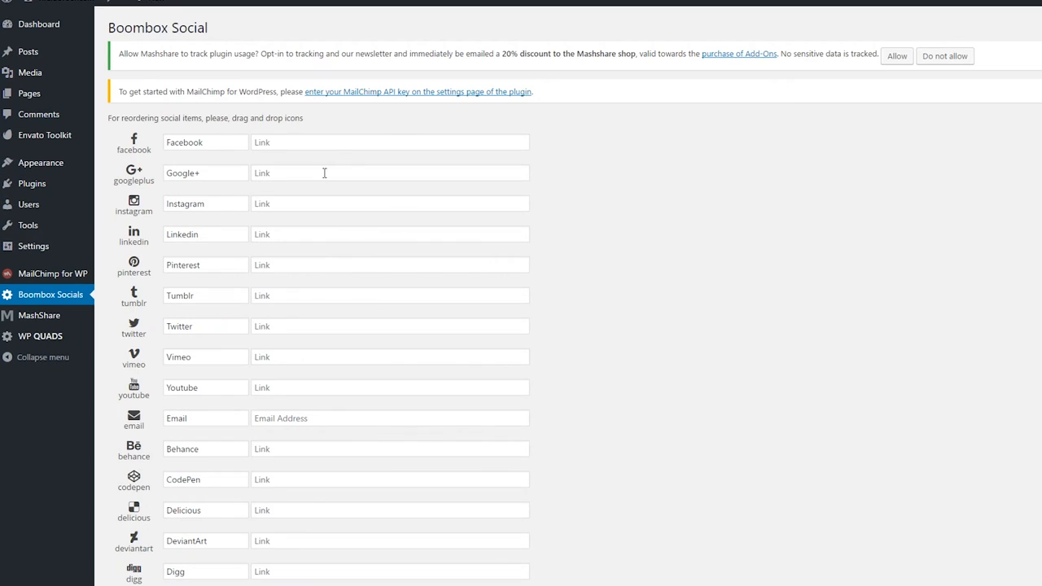
{"action": "scroll", "scroll_direction": "down", "scroll_amount": 3}
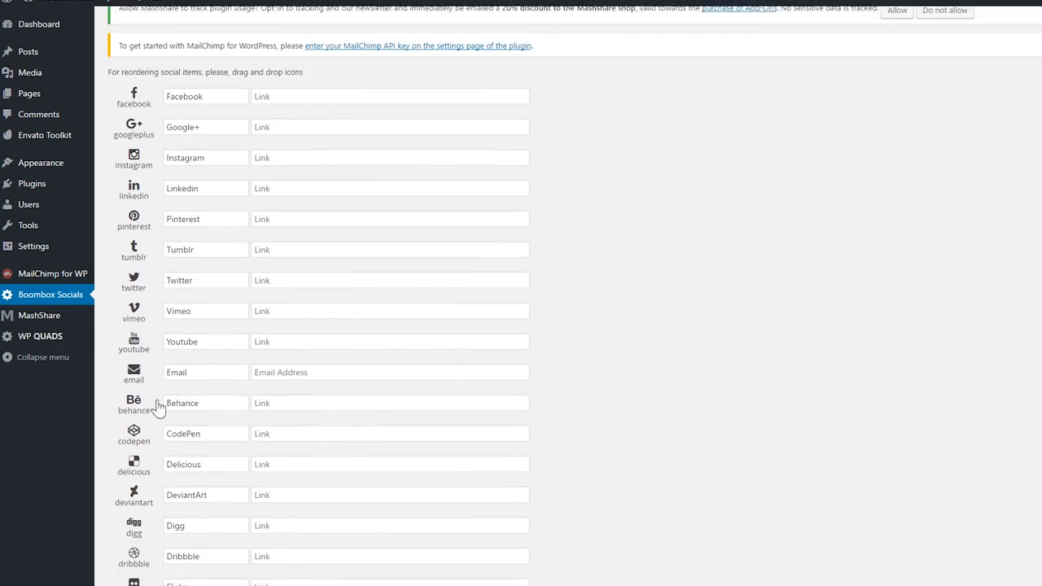
{"action": "scroll", "scroll_direction": "up", "scroll_amount": 3}
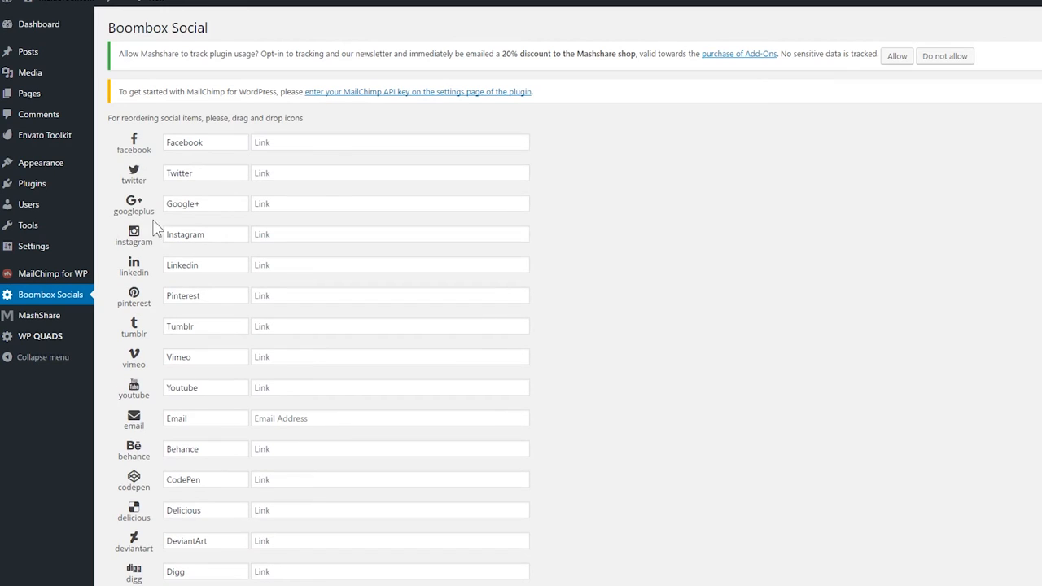
{"action": "left_click", "coordinate": [389, 142]}
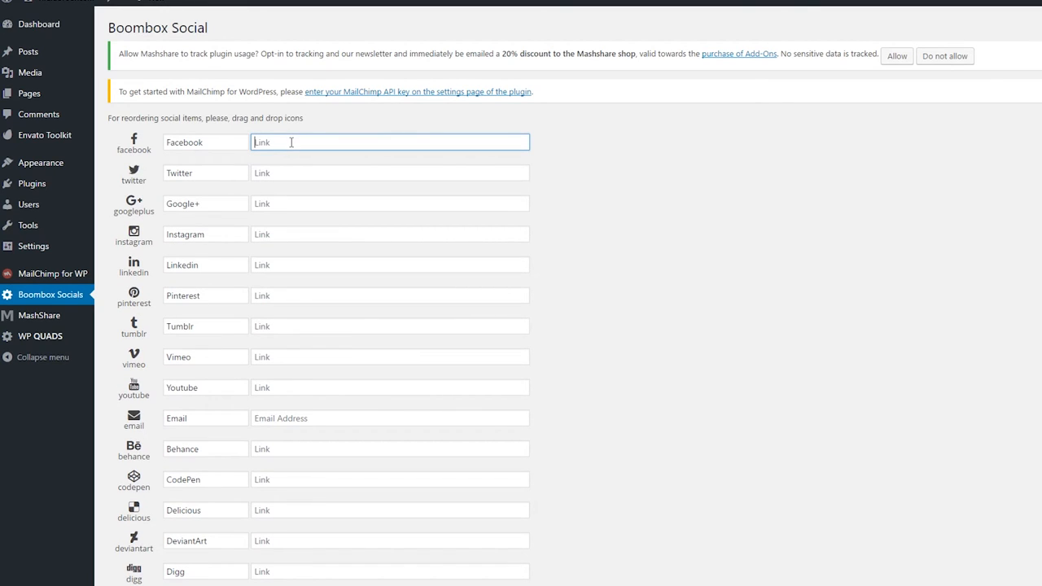
{"action": "left_click", "coordinate": [389, 203]}
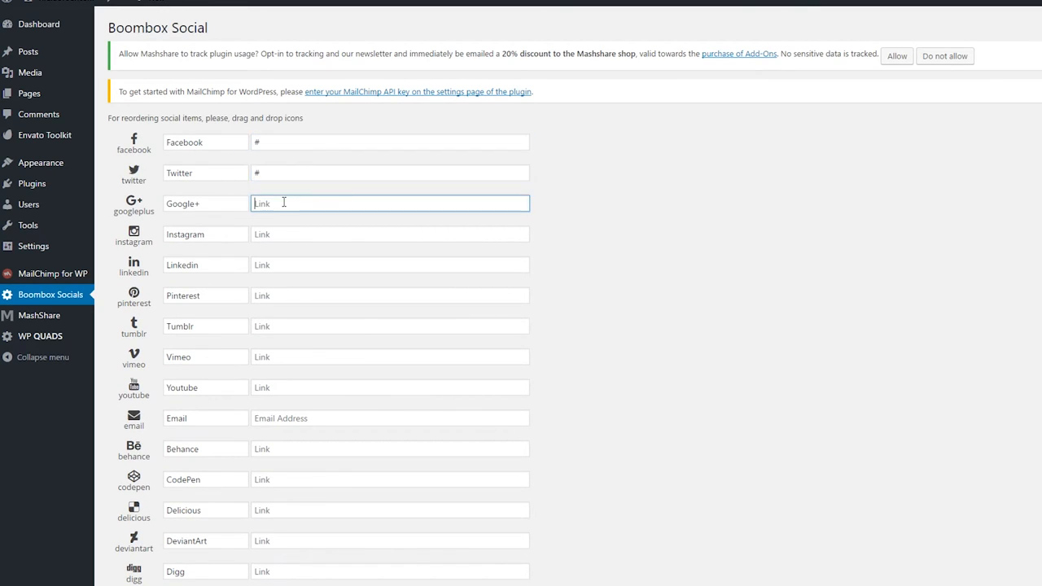
{"action": "left_click", "coordinate": [389, 234]}
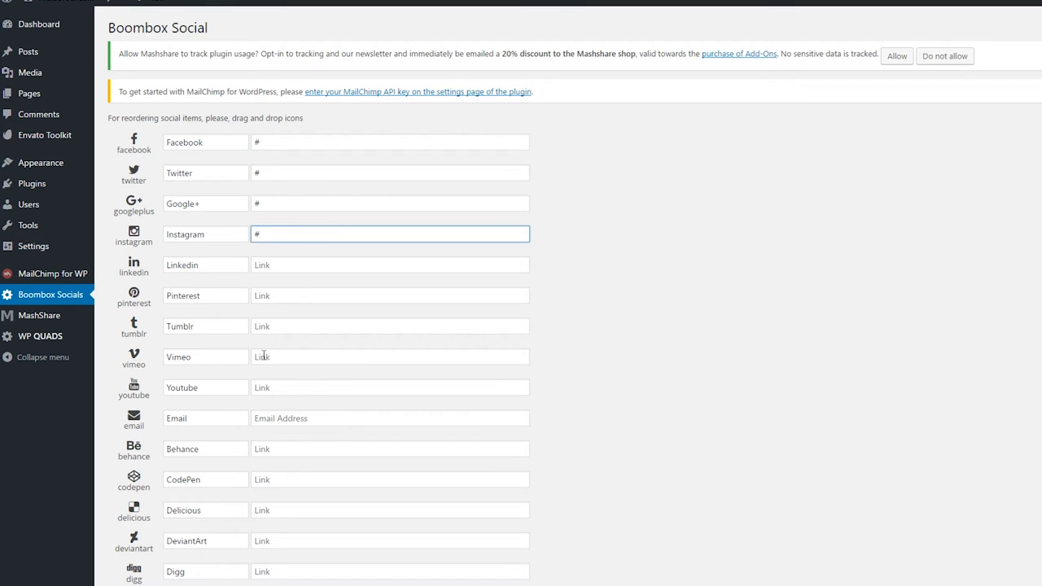
{"action": "left_click", "coordinate": [390, 295]}
{"action": "type", "text": "#"}
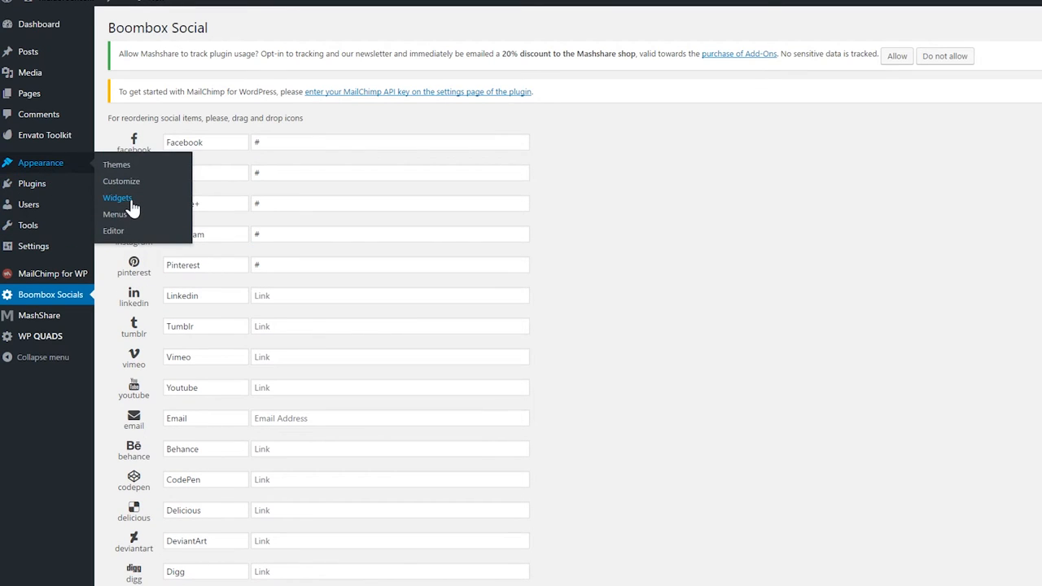
Step: Return to the Widgets screen to place the Sticky Sidebar under the Social Widget
{"action": "left_click", "coordinate": [117, 198]}
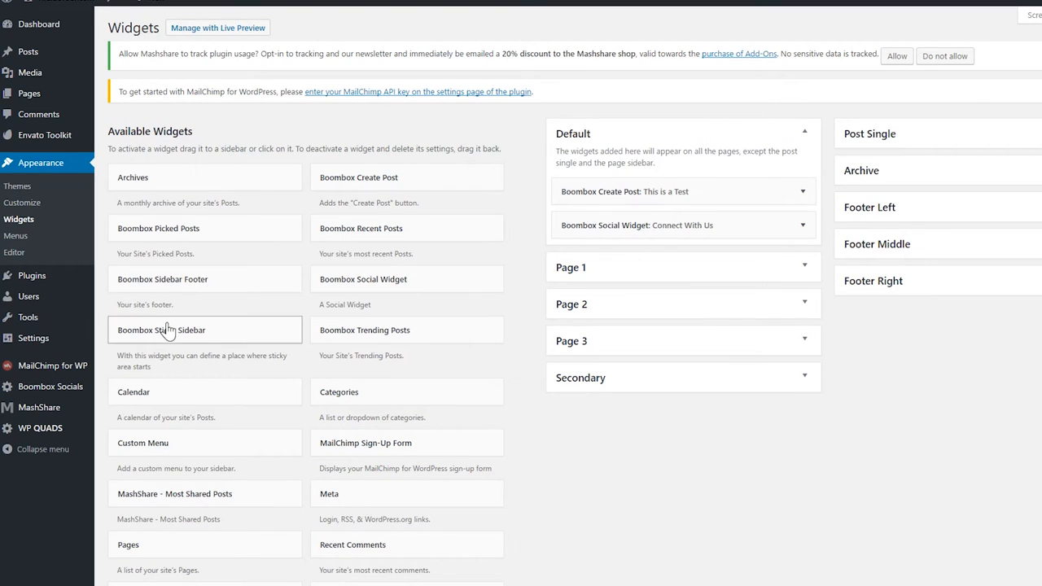
{"action": "mouse_move", "coordinate": [161, 341]}
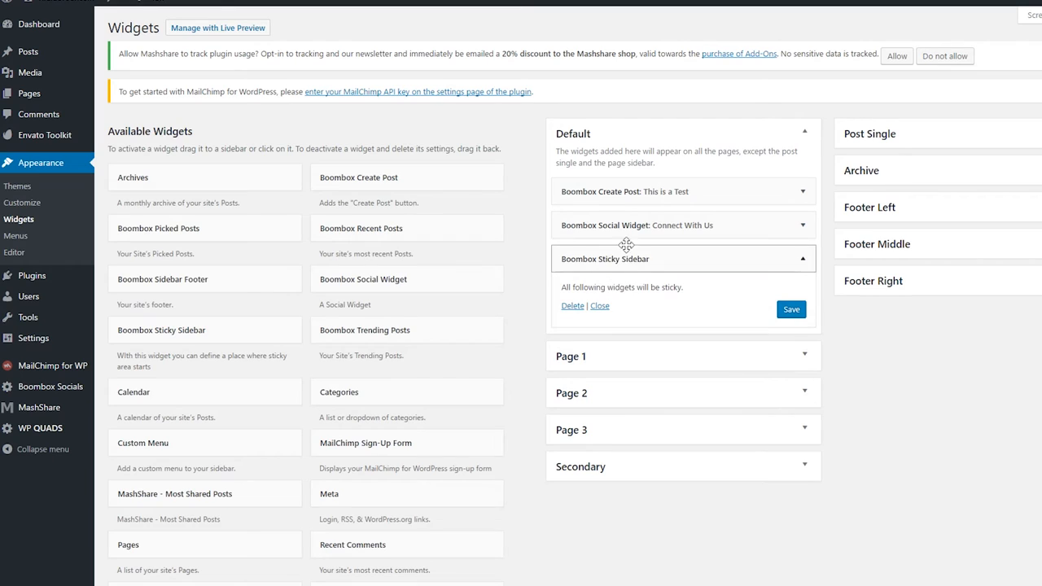
{"action": "mouse_move", "coordinate": [583, 336]}
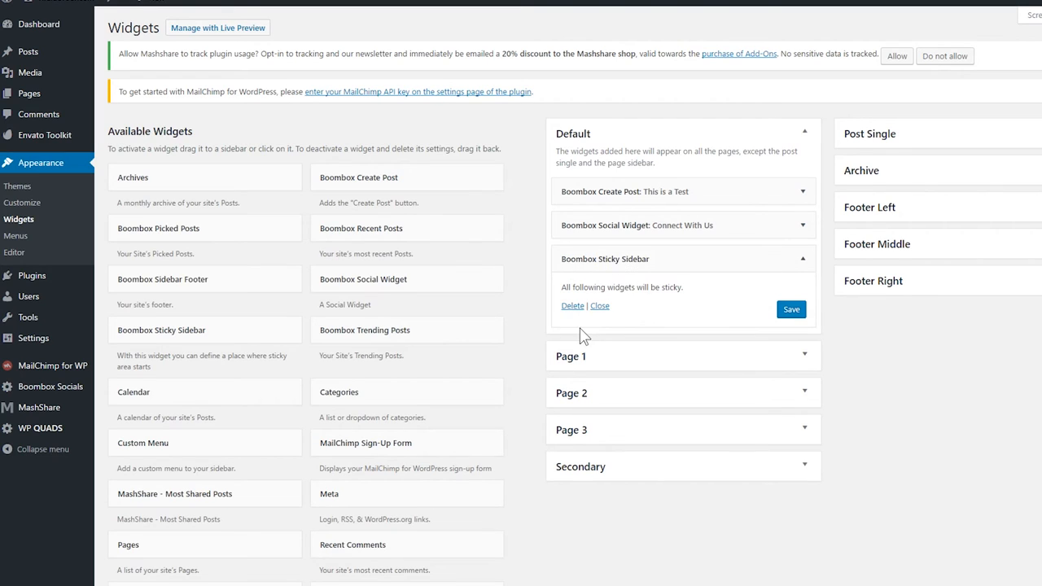
{"action": "mouse_move", "coordinate": [529, 281]}
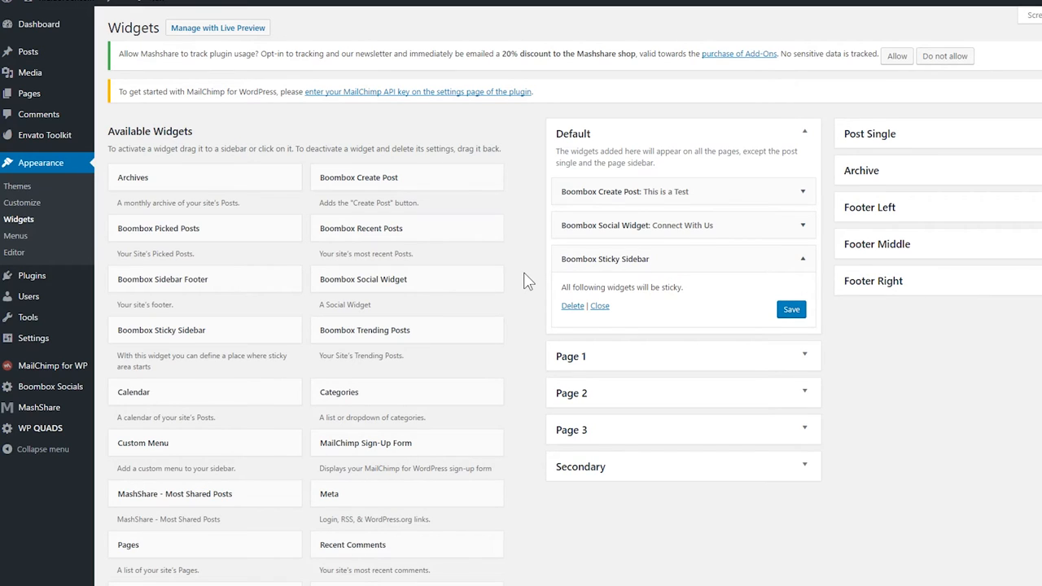
{"action": "mouse_move", "coordinate": [382, 192]}
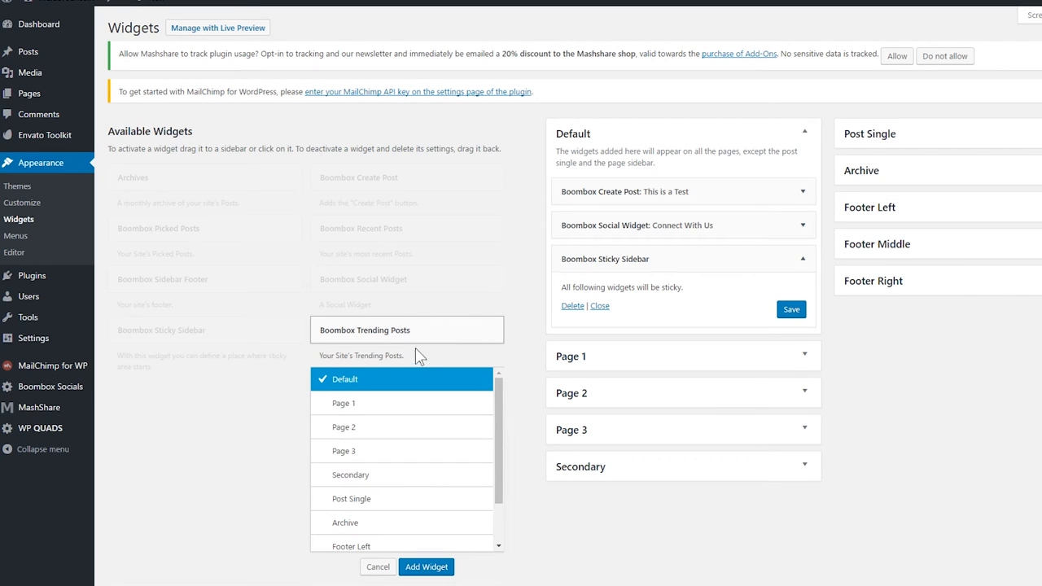
Step: Add Boombox Trending Posts to Default and choose its Trending Type
{"action": "left_click", "coordinate": [426, 567]}
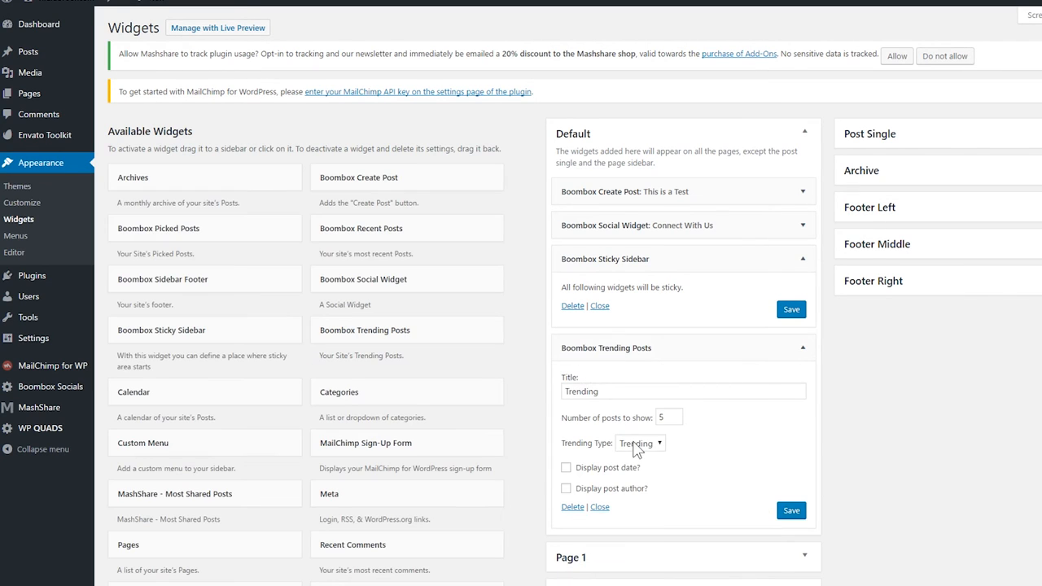
{"action": "left_click", "coordinate": [640, 443]}
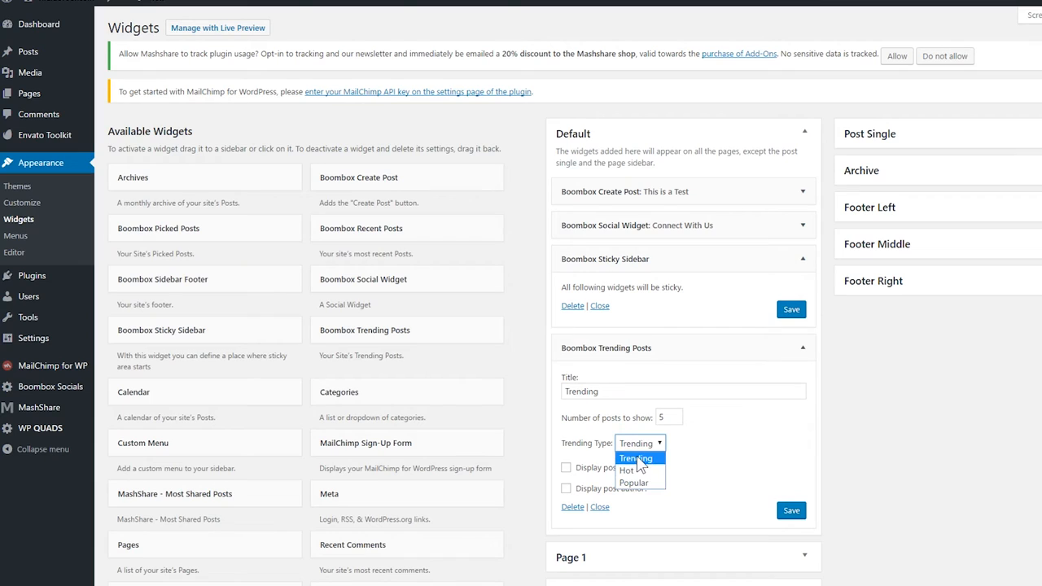
{"action": "mouse_move", "coordinate": [639, 468]}
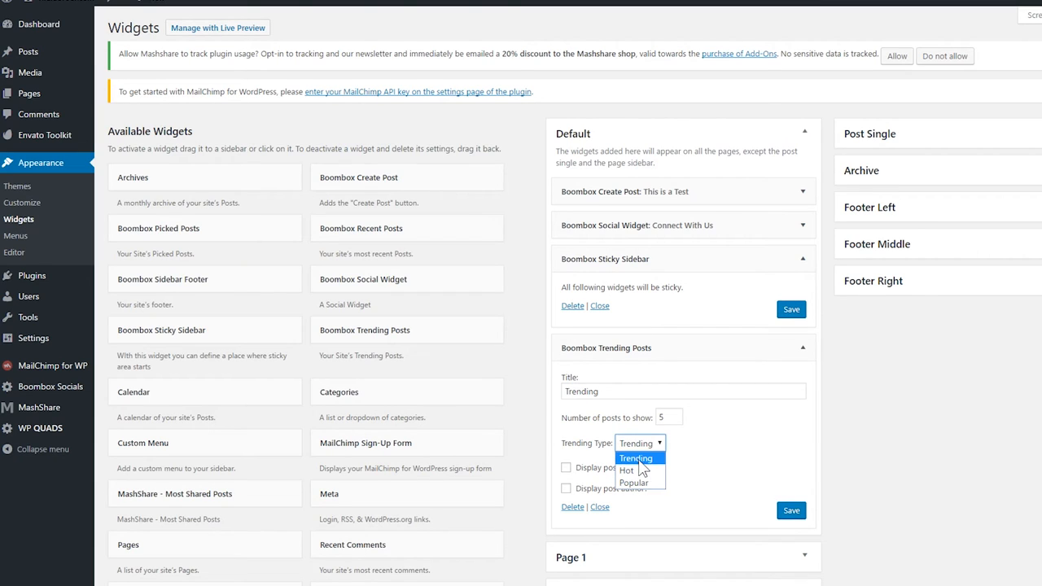
{"action": "mouse_move", "coordinate": [627, 470]}
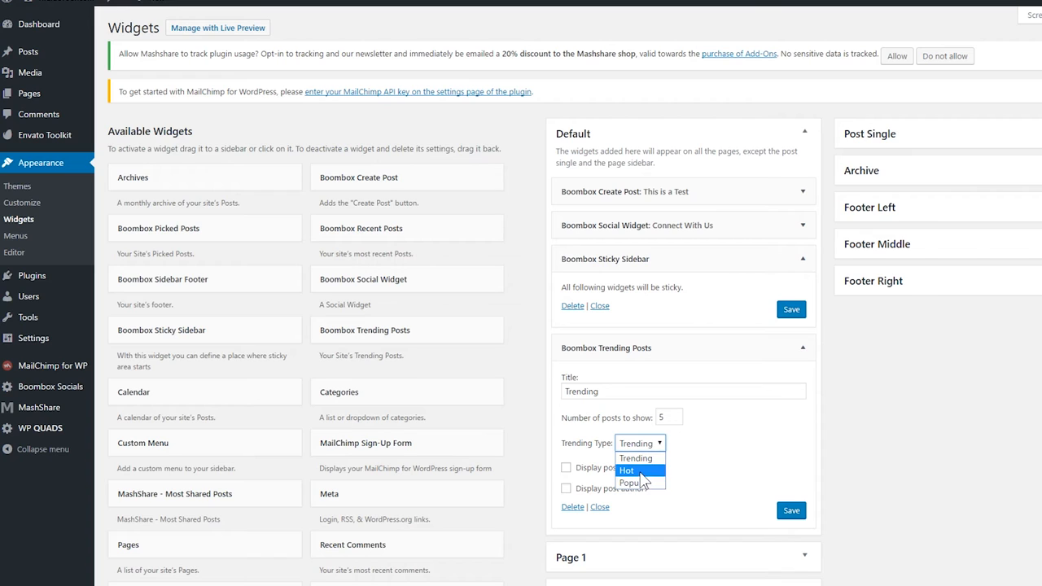
{"action": "left_click", "coordinate": [640, 443]}
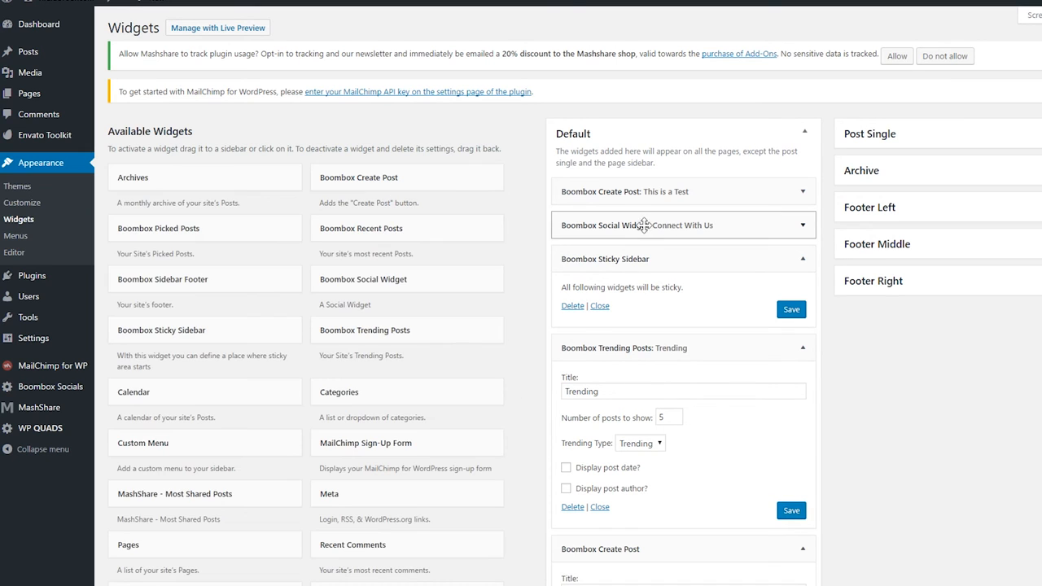
{"action": "scroll", "scroll_direction": "down", "scroll_amount": 3}
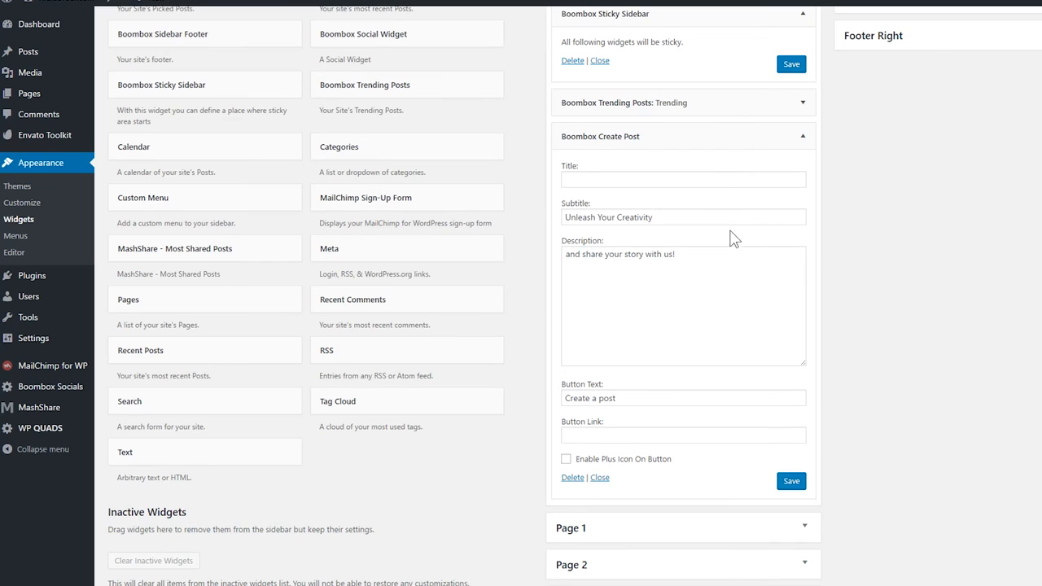
{"action": "scroll", "scroll_direction": "up", "scroll_amount": 3}
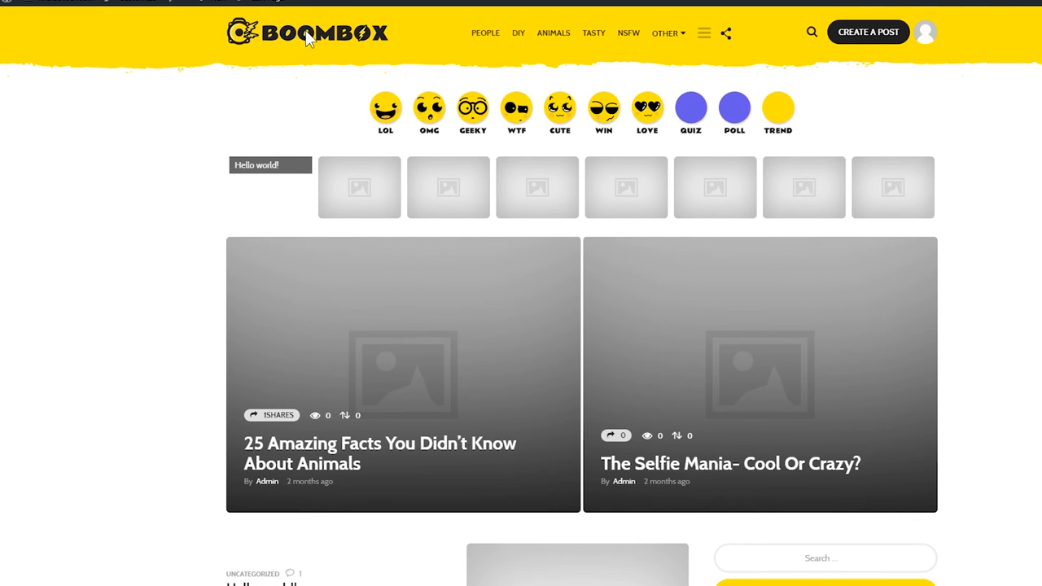
Step: Scroll the homepage to check This is a Test, Connect With Us and the pinned Create Post box
{"action": "scroll", "scroll_direction": "down", "scroll_amount": 3}
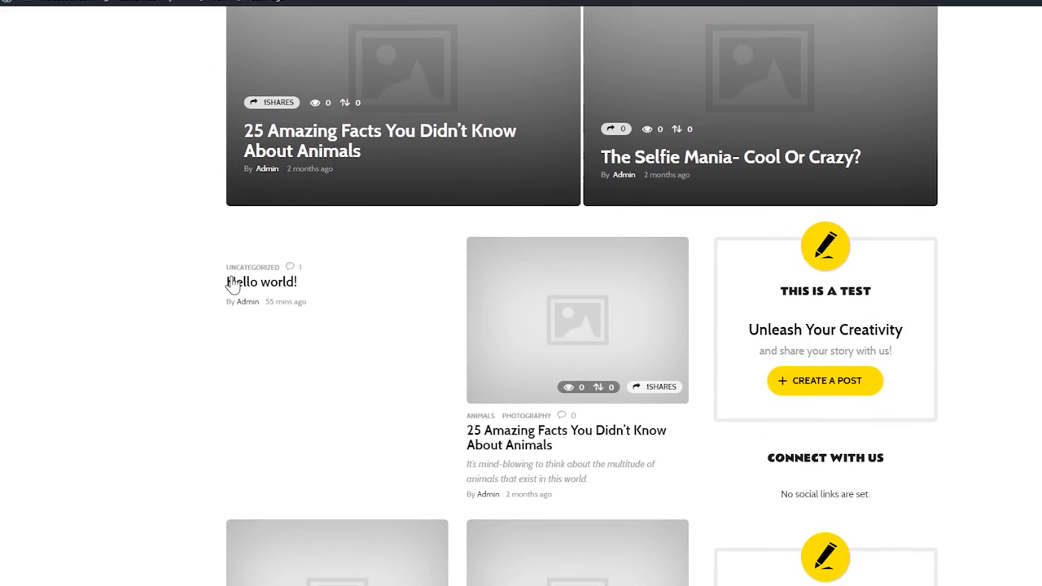
{"action": "scroll", "scroll_direction": "down", "scroll_amount": 3}
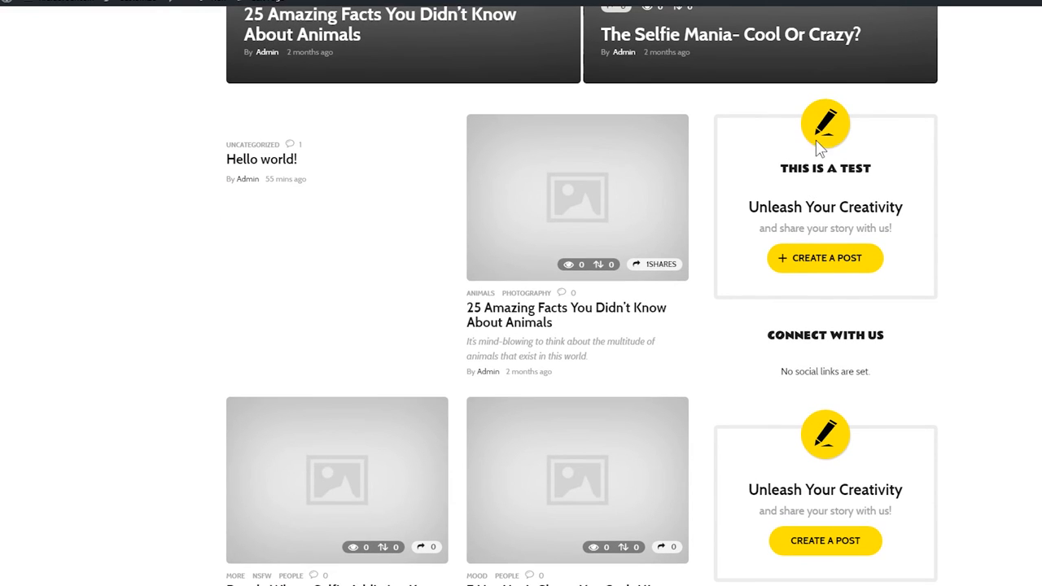
{"action": "scroll", "scroll_direction": "down", "scroll_amount": 3}
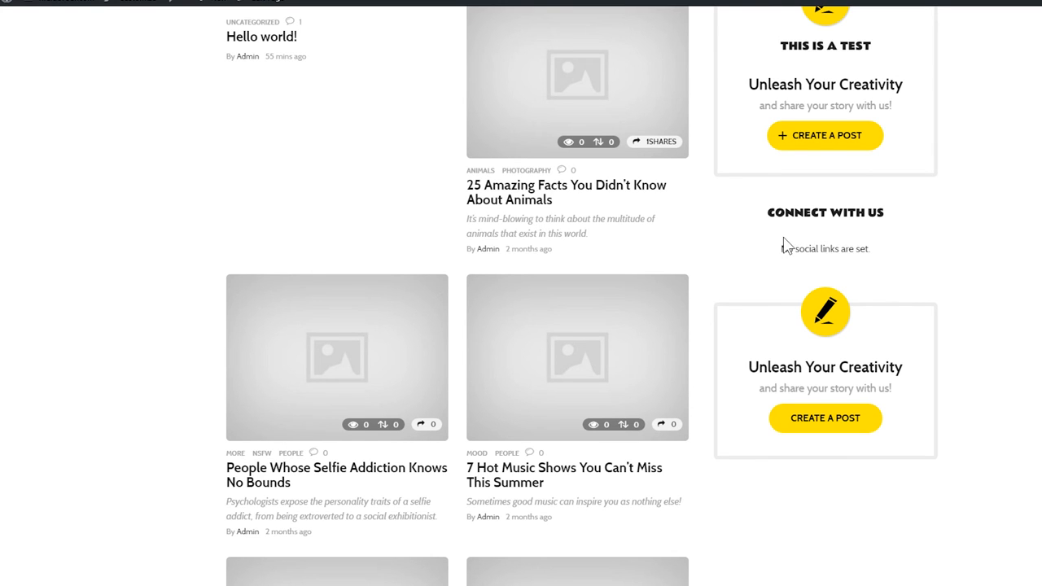
{"action": "scroll", "scroll_direction": "down", "scroll_amount": 3}
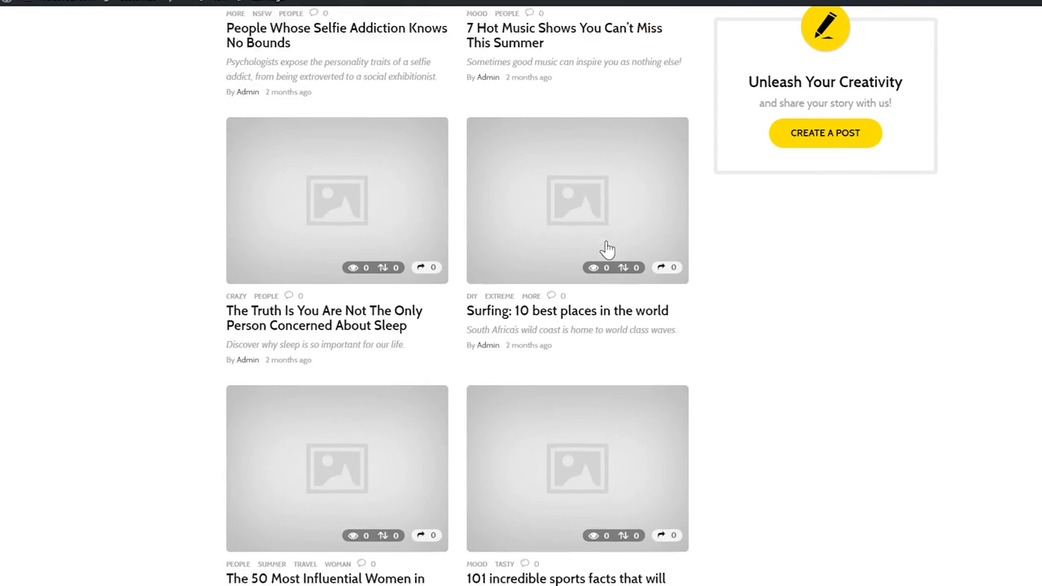
{"action": "scroll", "scroll_direction": "down", "scroll_amount": 3}
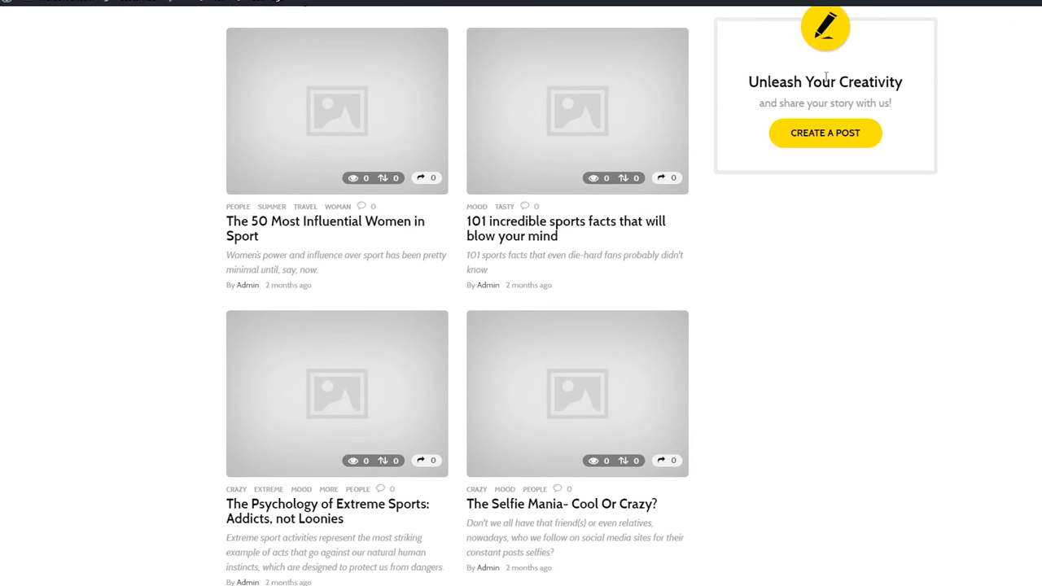
{"action": "mouse_move", "coordinate": [743, 114]}
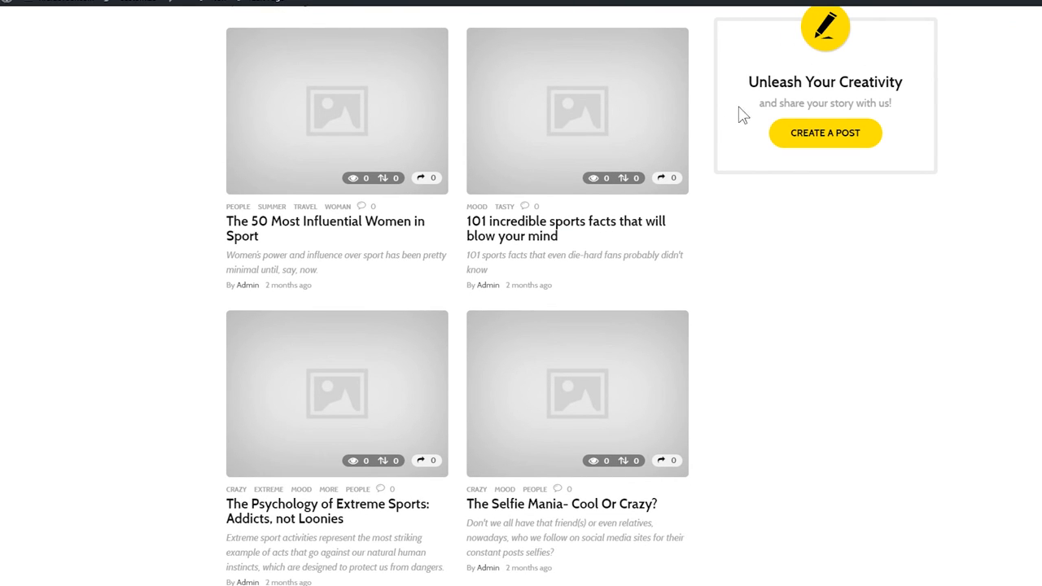
{"action": "scroll", "scroll_direction": "down", "scroll_amount": 3}
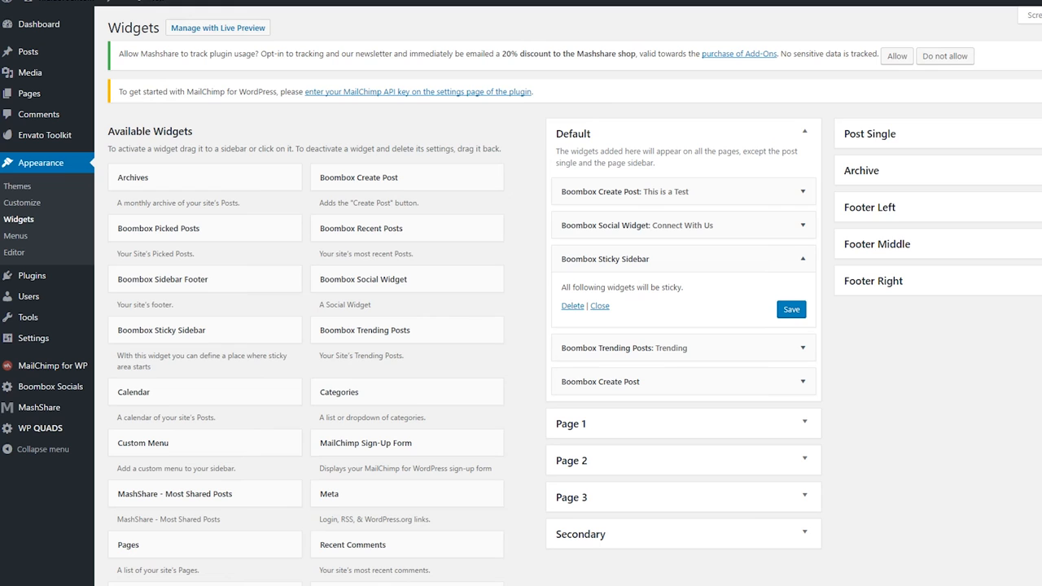
Step: Review the Default sidebar and collapse the Sticky Sidebar widget so all five are closed
{"action": "scroll", "scroll_direction": "down", "scroll_amount": 3}
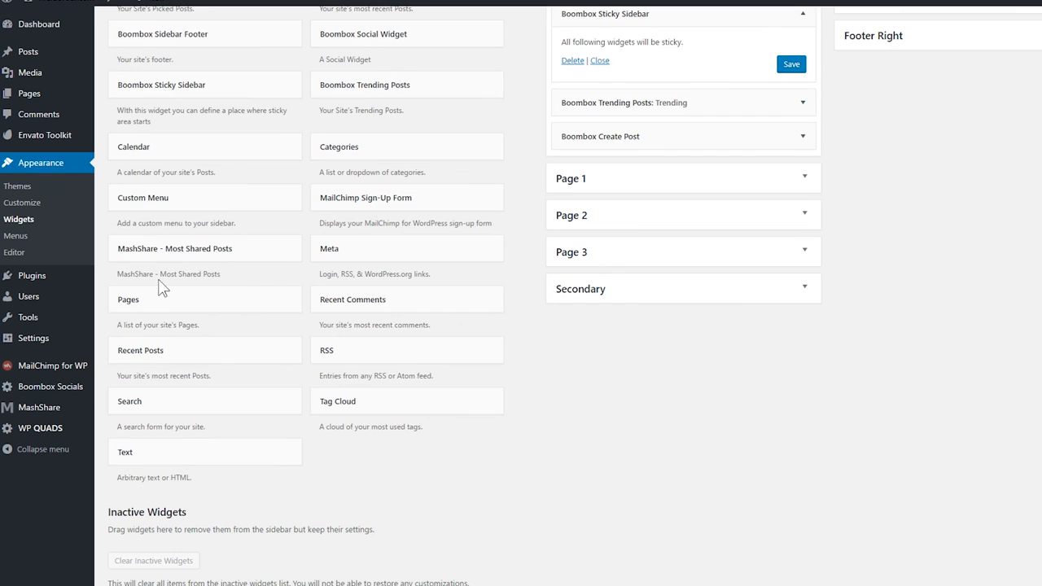
{"action": "scroll", "scroll_direction": "up", "scroll_amount": 3}
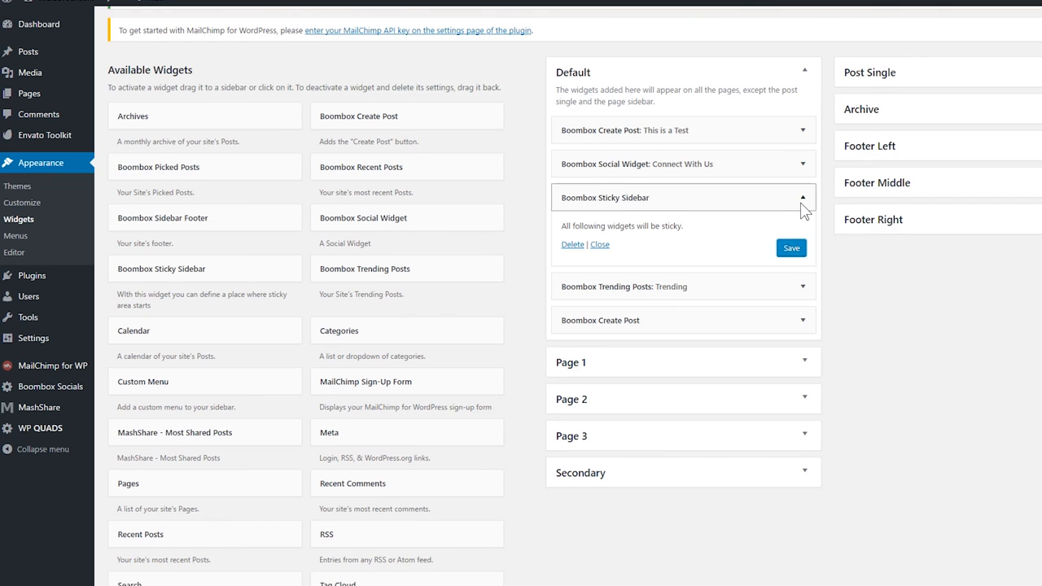
{"action": "left_click", "coordinate": [802, 197]}
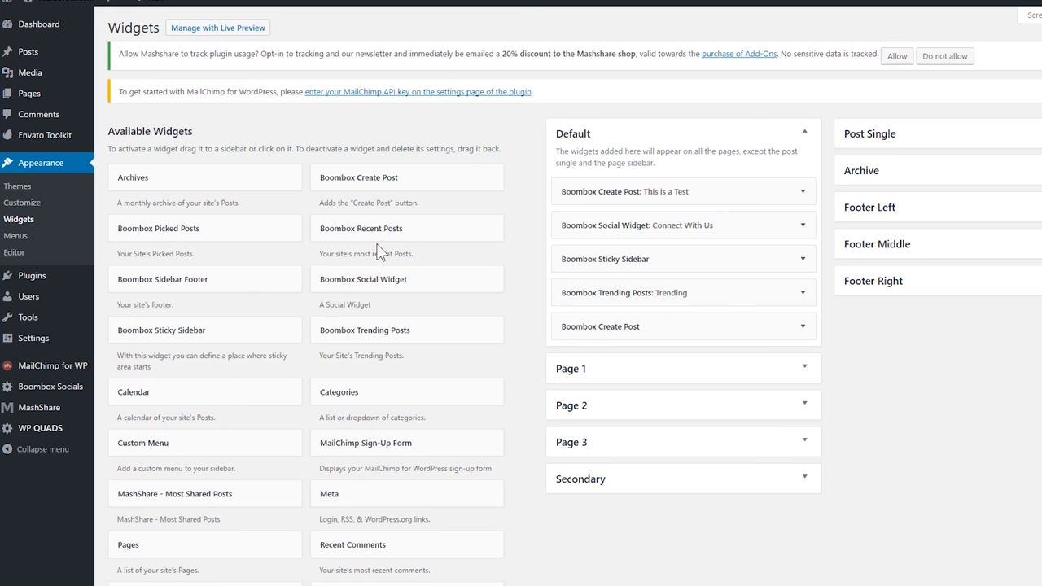
{"action": "mouse_move", "coordinate": [379, 252]}
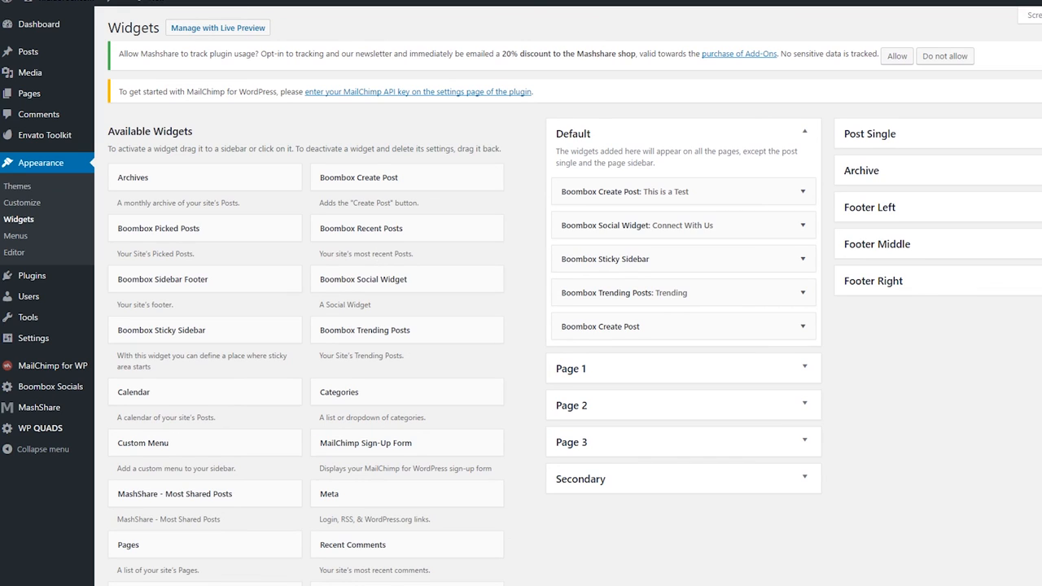